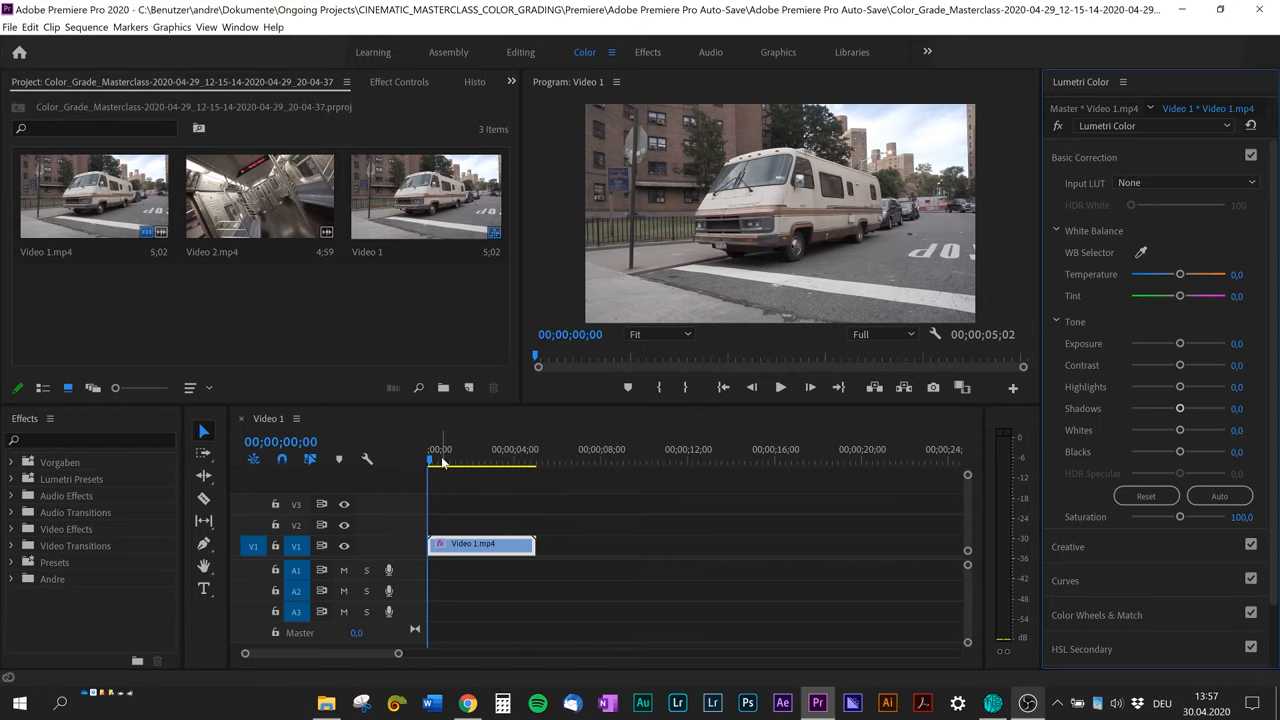
- Move the playhead to 00;00;01;32 and open the panel group's overflow list
click(475, 459)
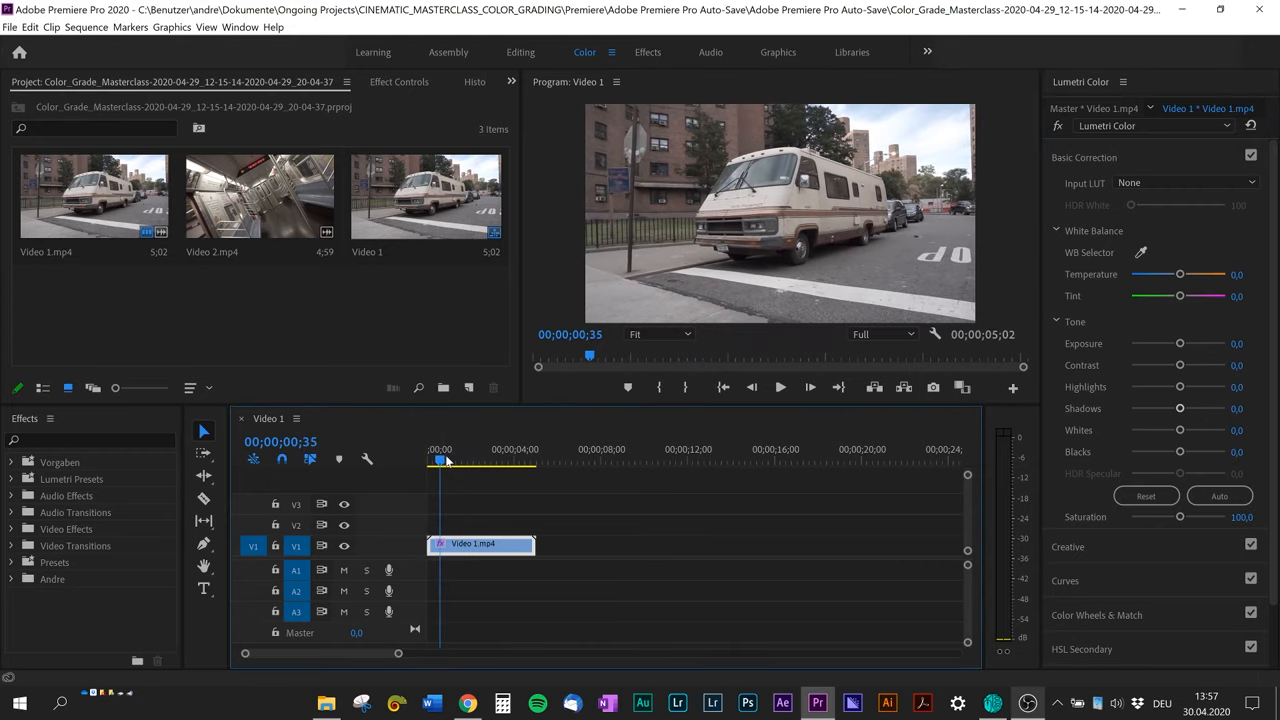
click(458, 449)
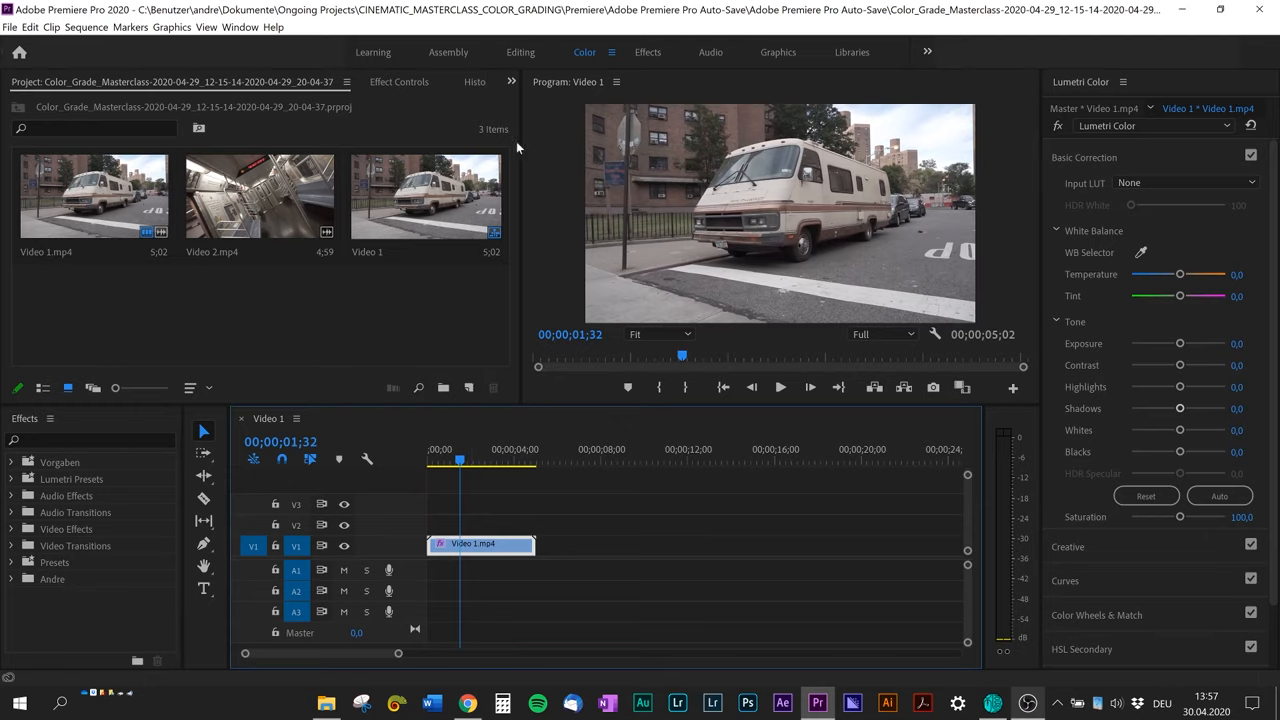
mouse_move(528, 98)
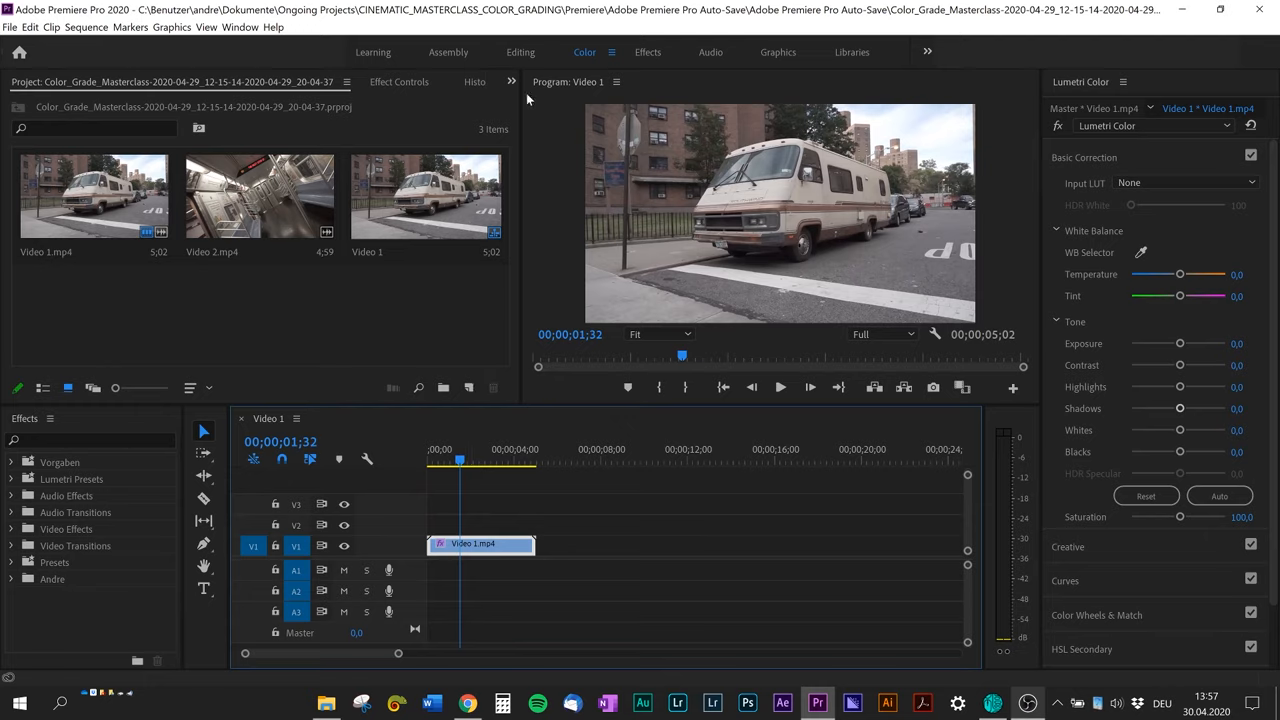
click(511, 81)
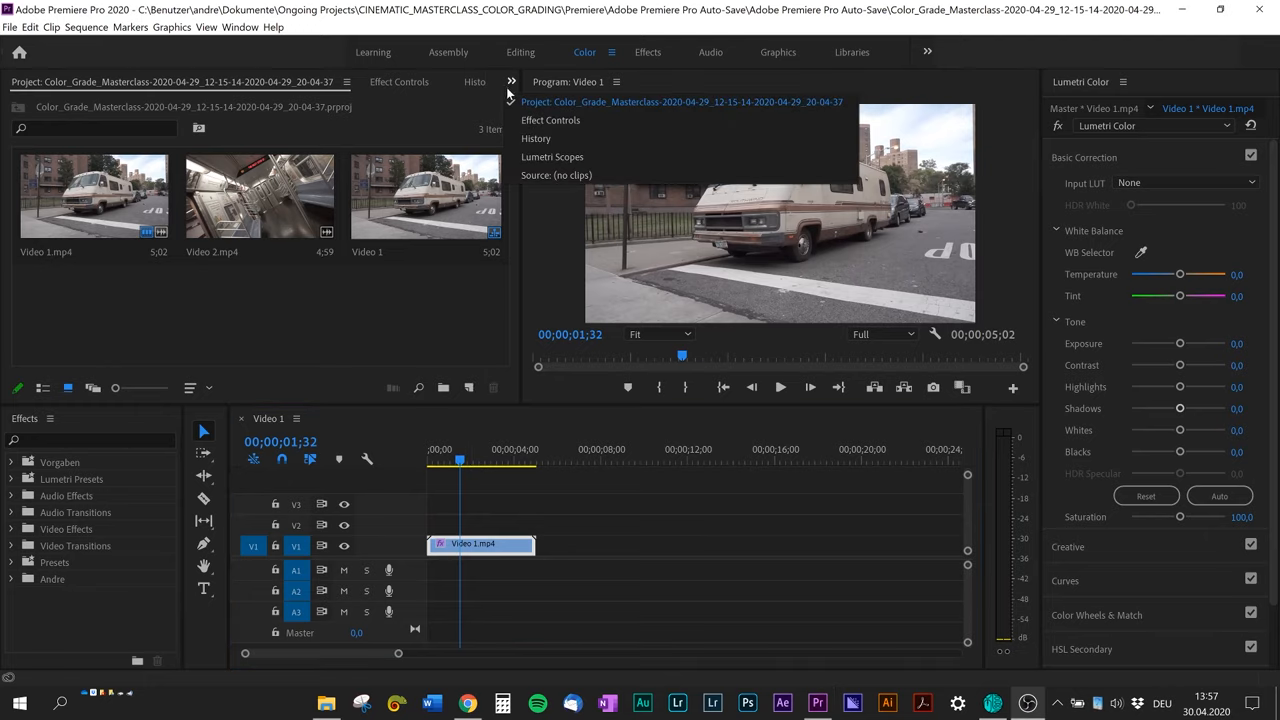
- Show Lumetri Scopes in the project panel group and bring Lumetri Color forward via Window
click(552, 156)
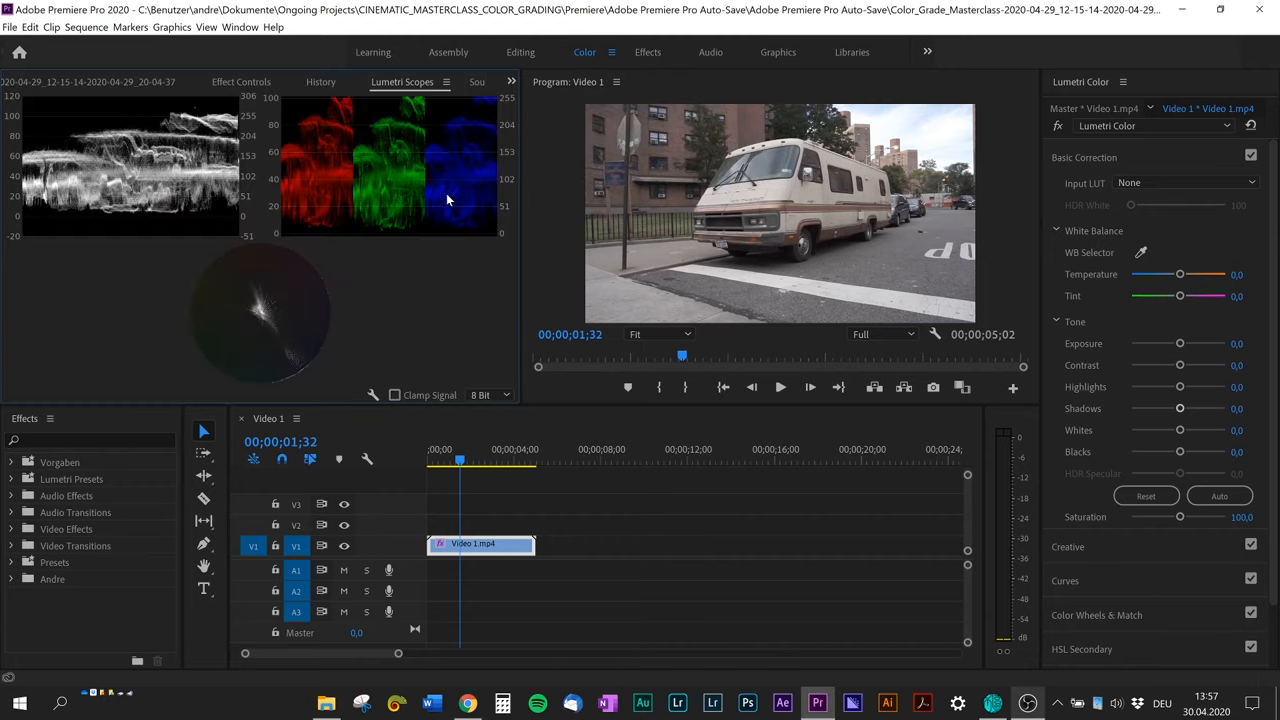
click(240, 27)
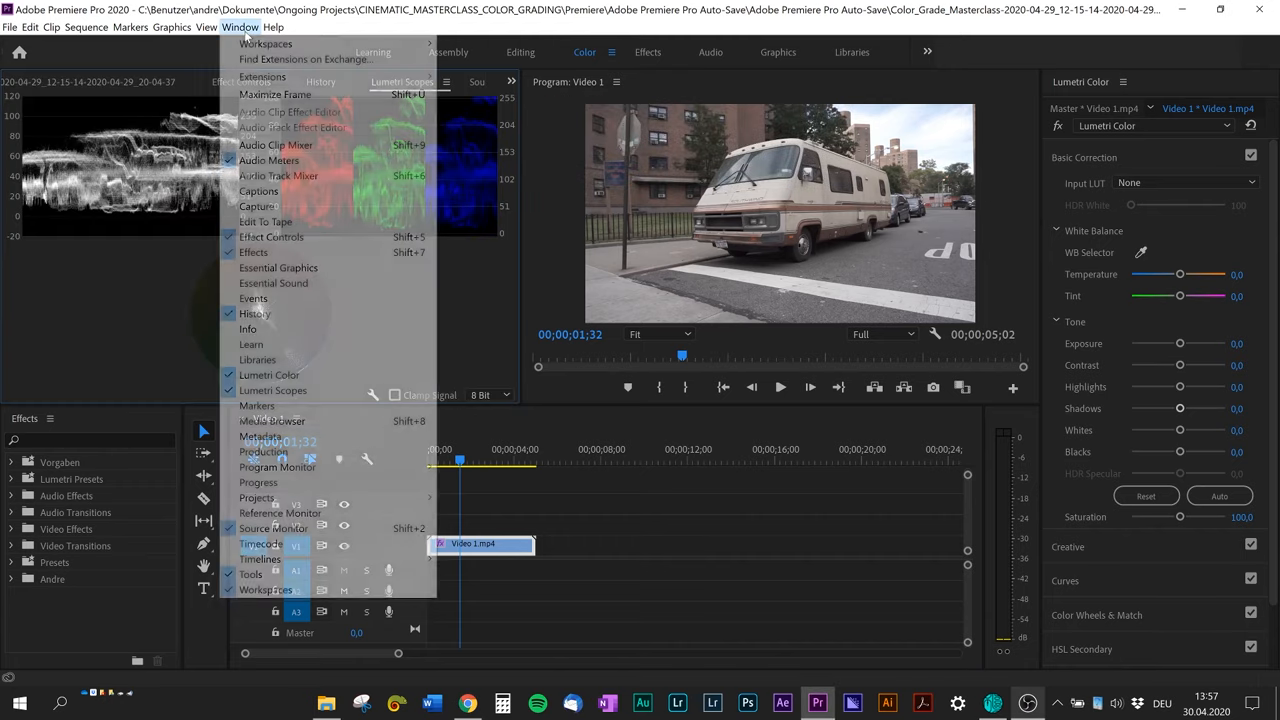
mouse_move(269, 374)
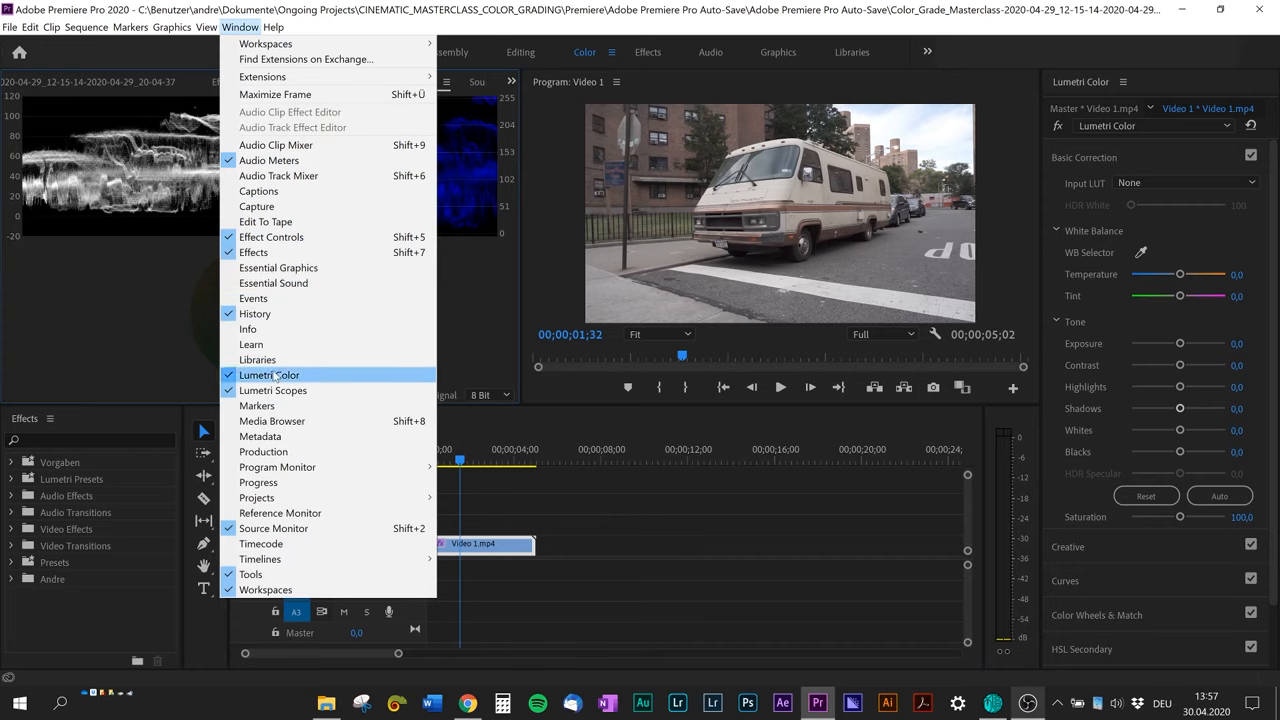
click(273, 390)
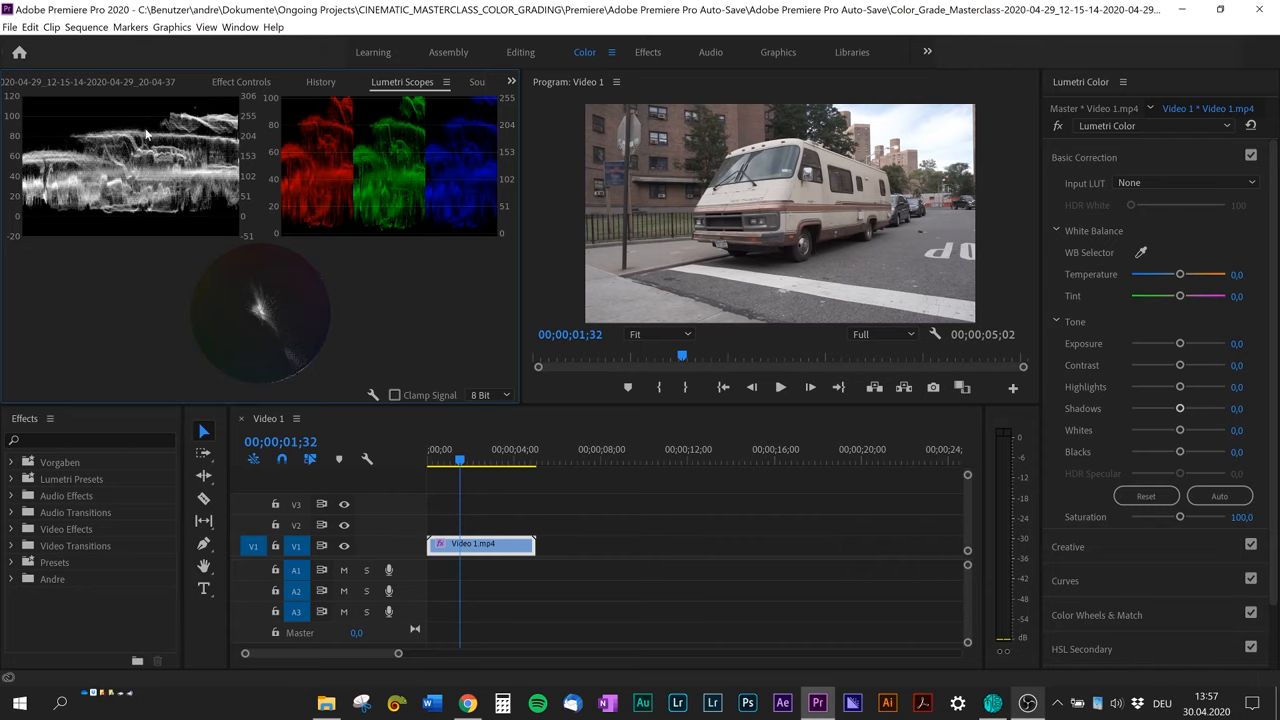
mouse_move(1167, 456)
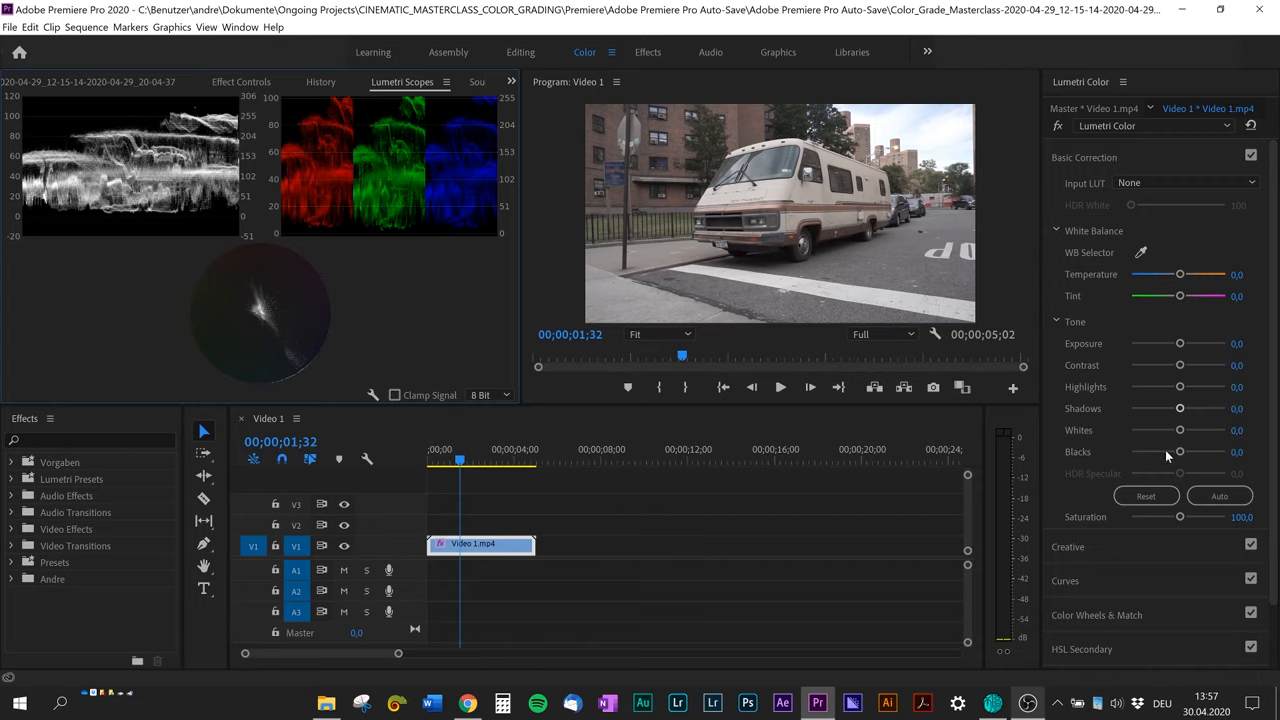
- Set the Lumetri tone Blacks to -3.5 and Whites to -5.3
drag(1179, 451, 1168, 451)
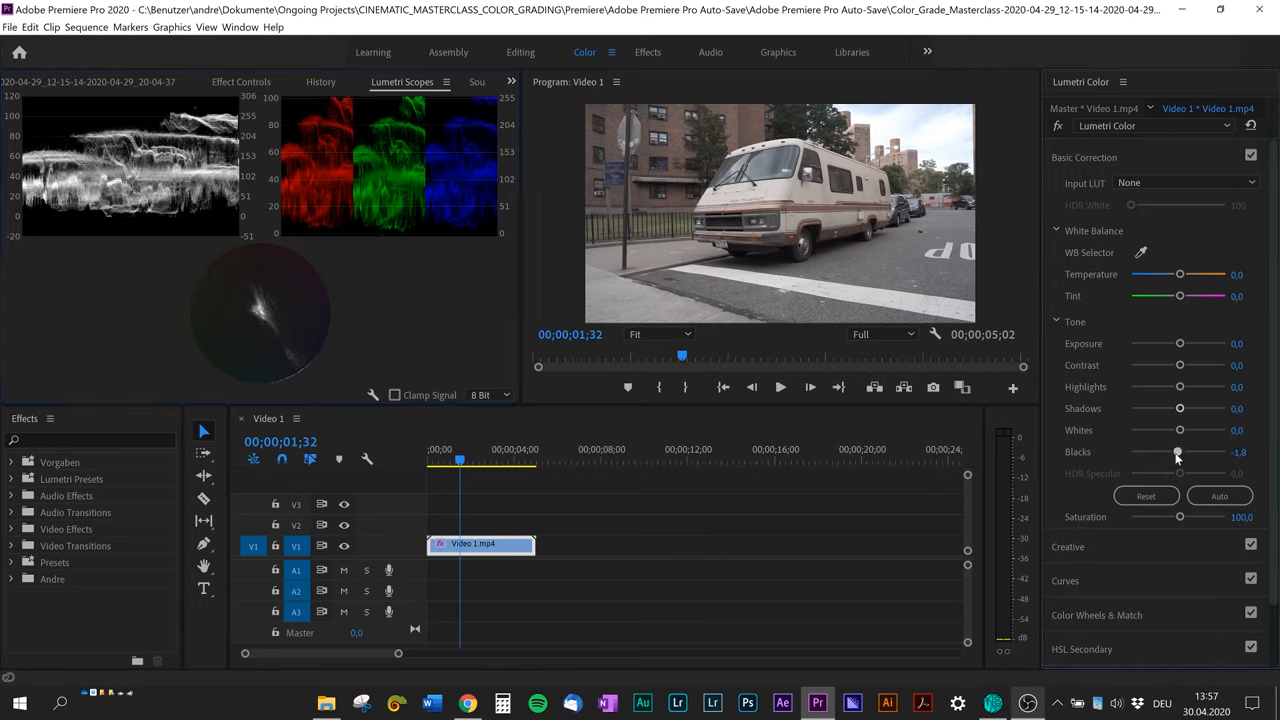
drag(1180, 452, 1177, 452)
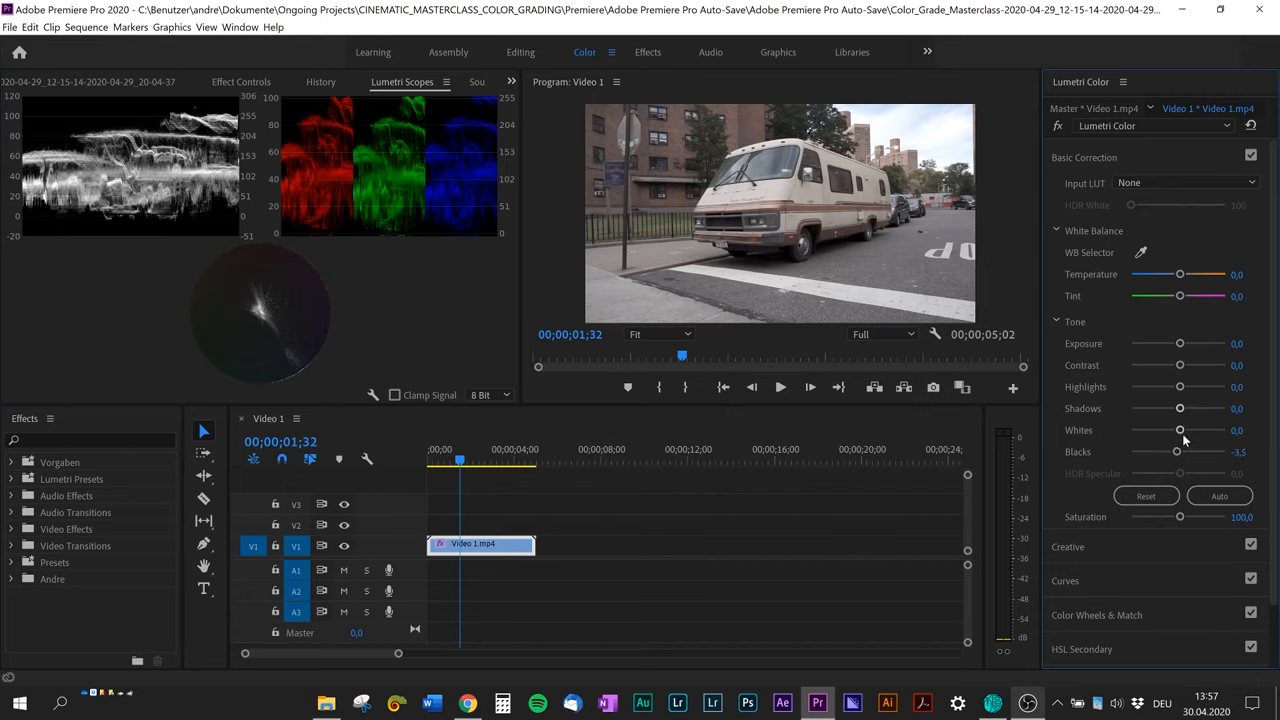
drag(1179, 430, 1185, 430)
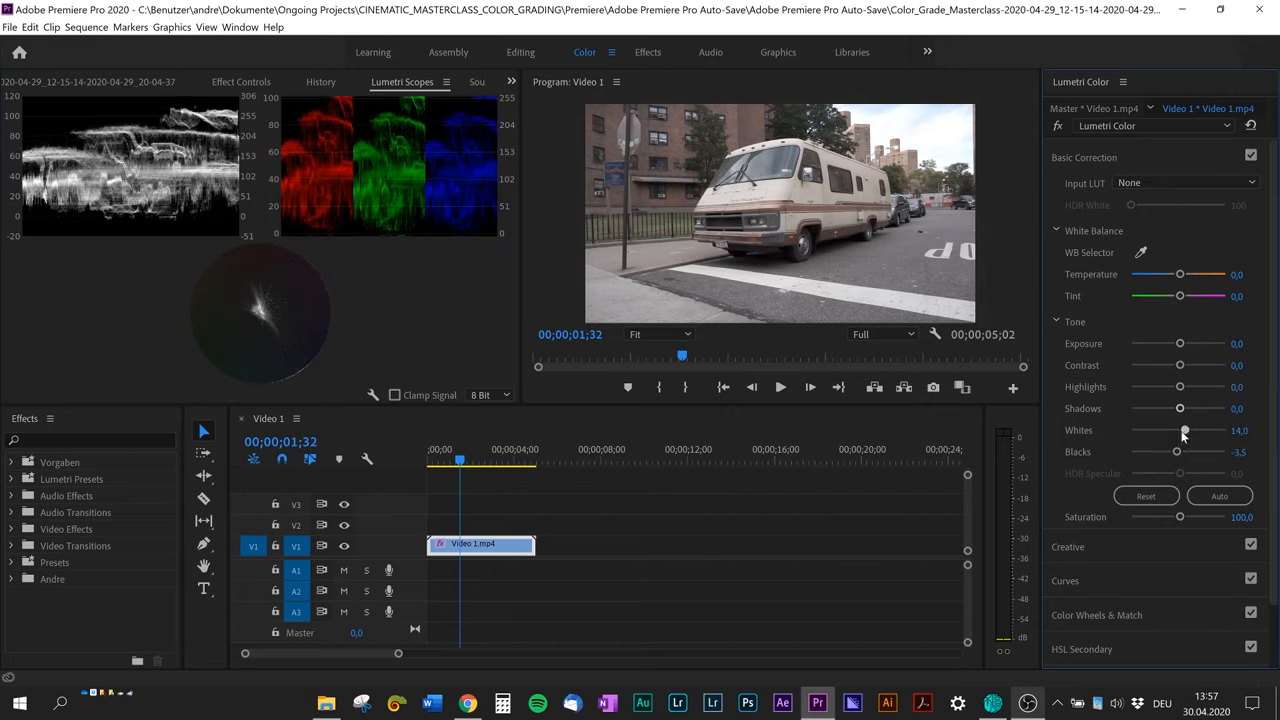
drag(1184, 430, 1176, 430)
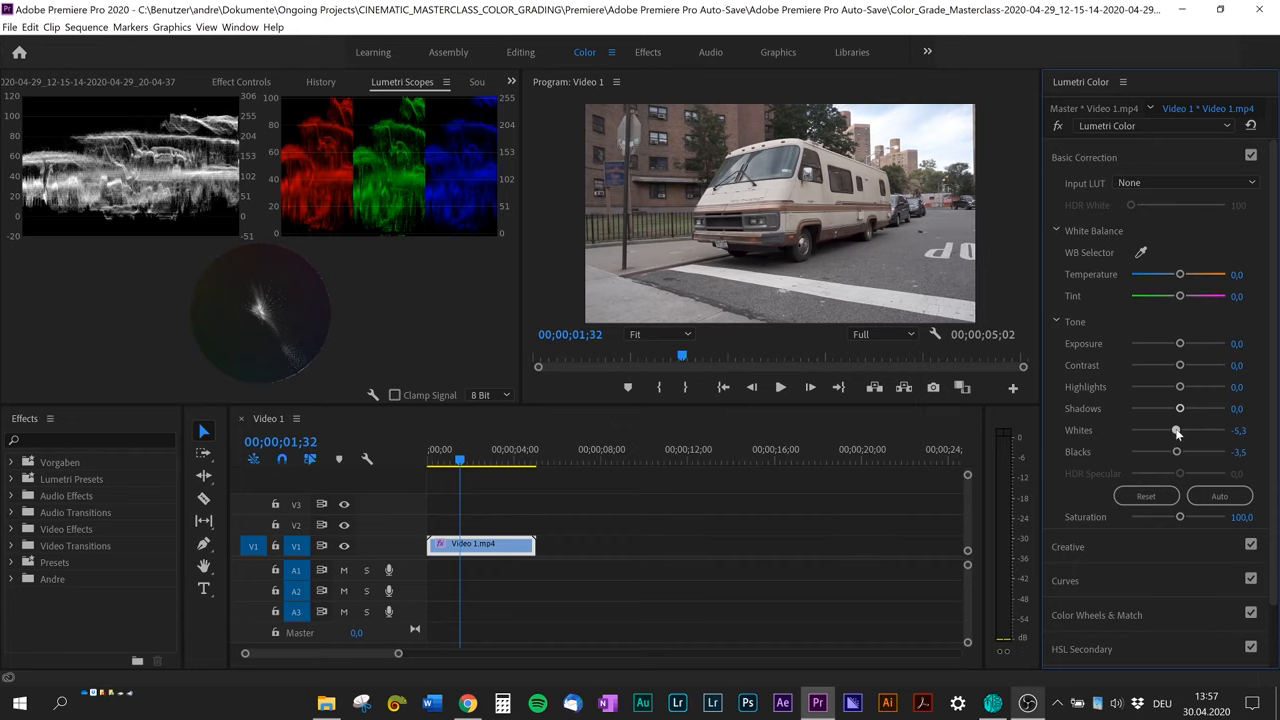
- Set Shadows to -36.8 and Highlights to 22.8
drag(1179, 408, 1165, 408)
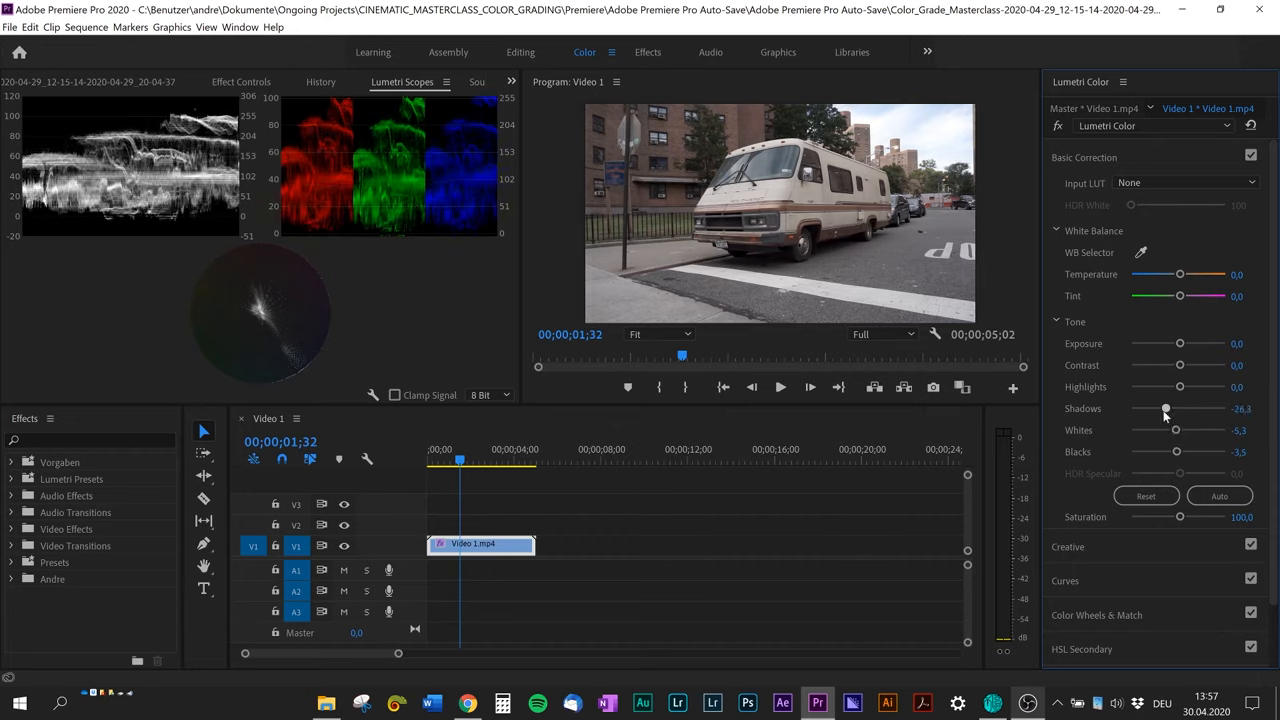
drag(1164, 409, 1158, 409)
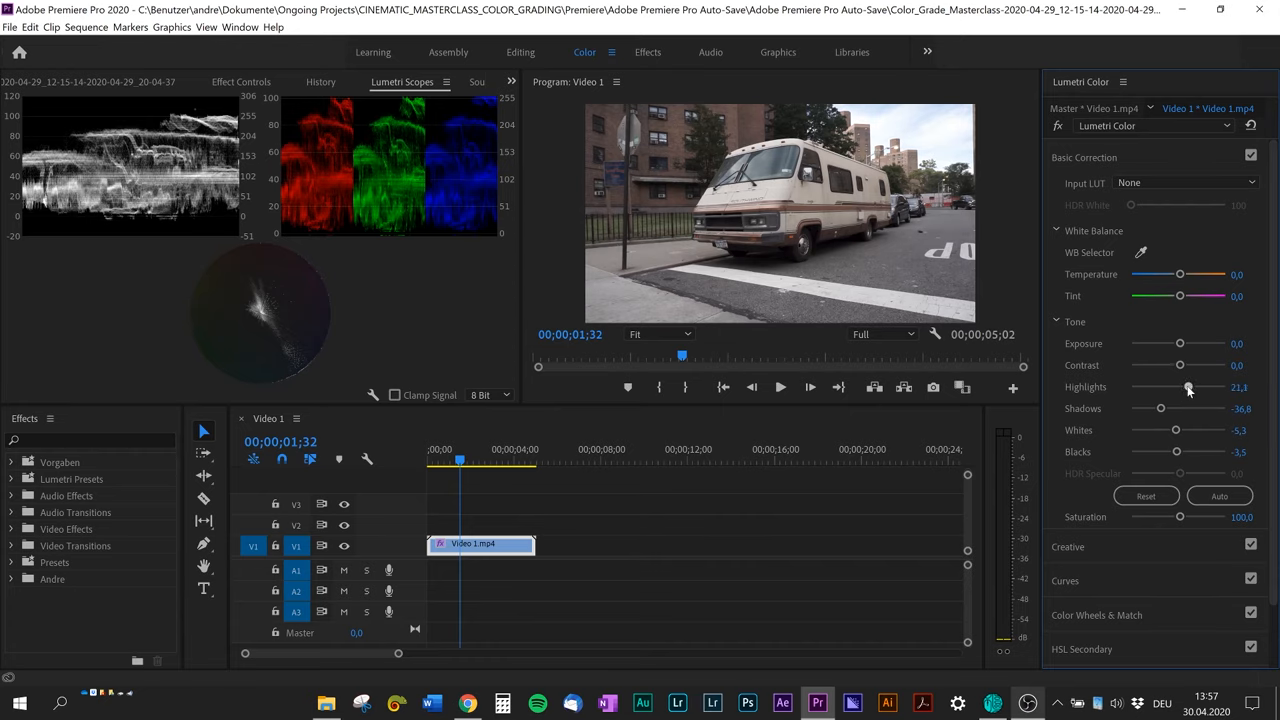
drag(1188, 387, 1189, 387)
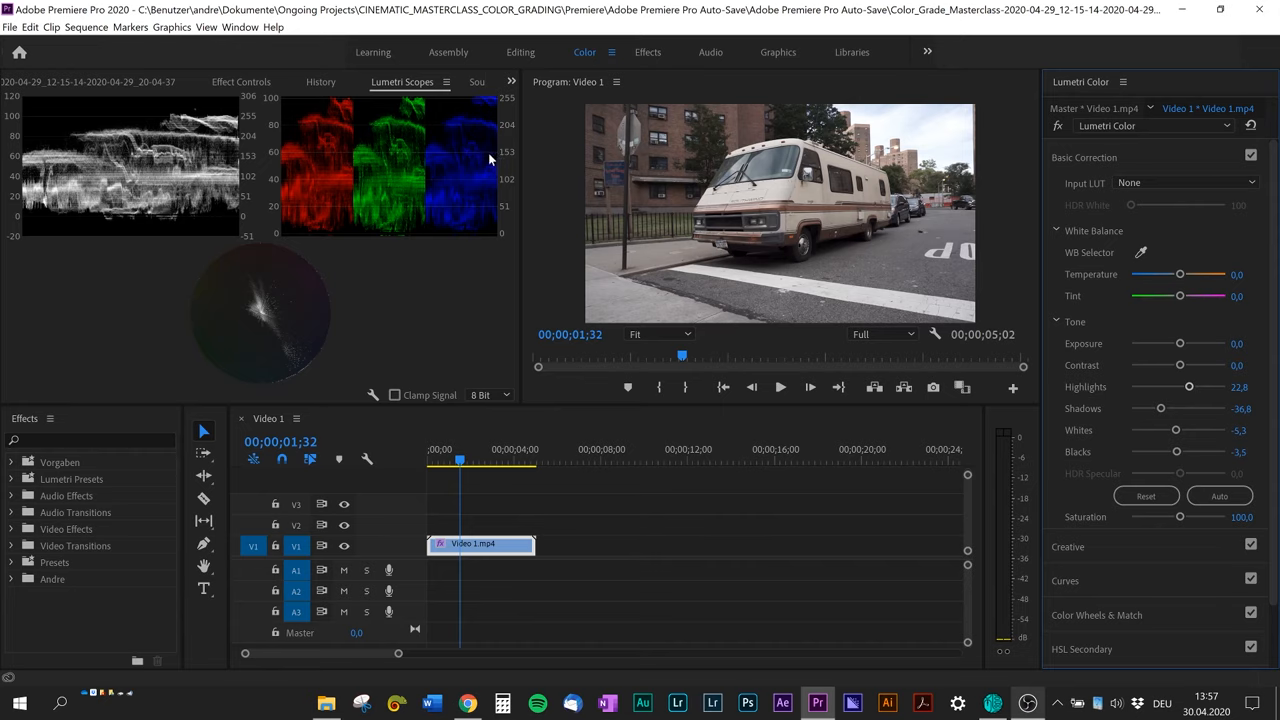
- Try fully cool and fully warm temperatures, then settle at Temperature -0.8, Tint -1.5
drag(1179, 274, 1174, 274)
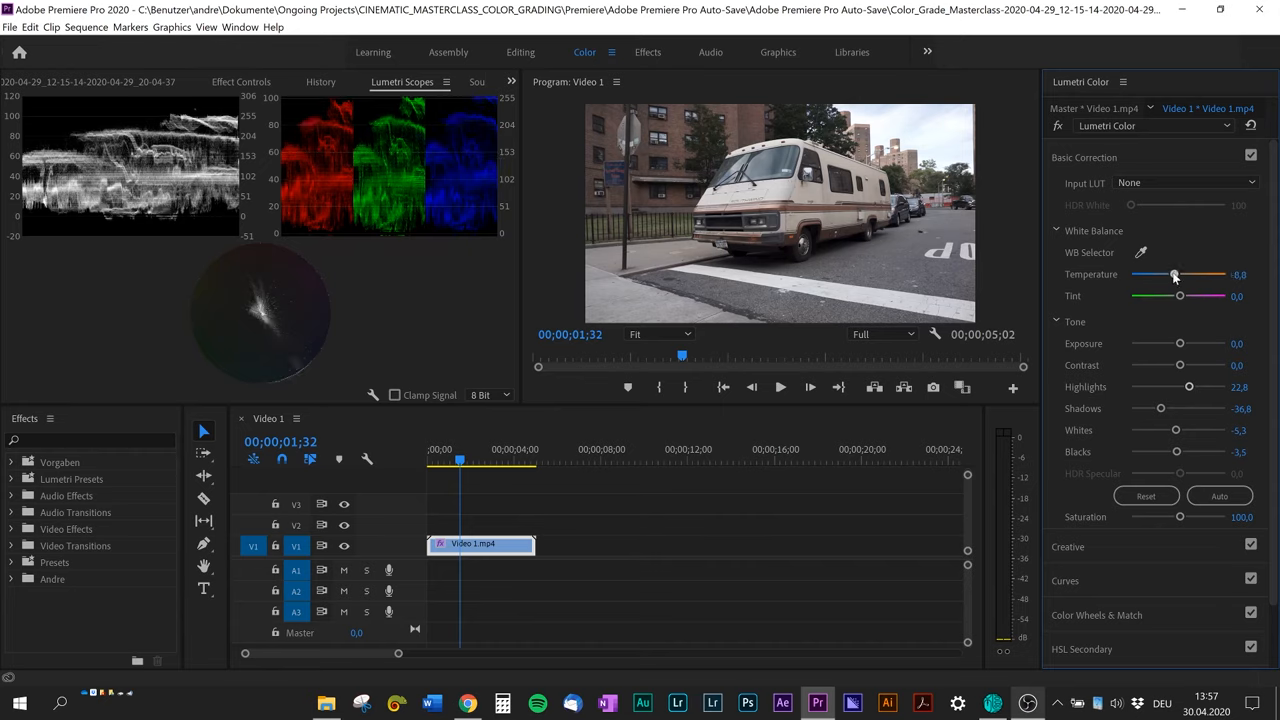
drag(1175, 275, 1133, 275)
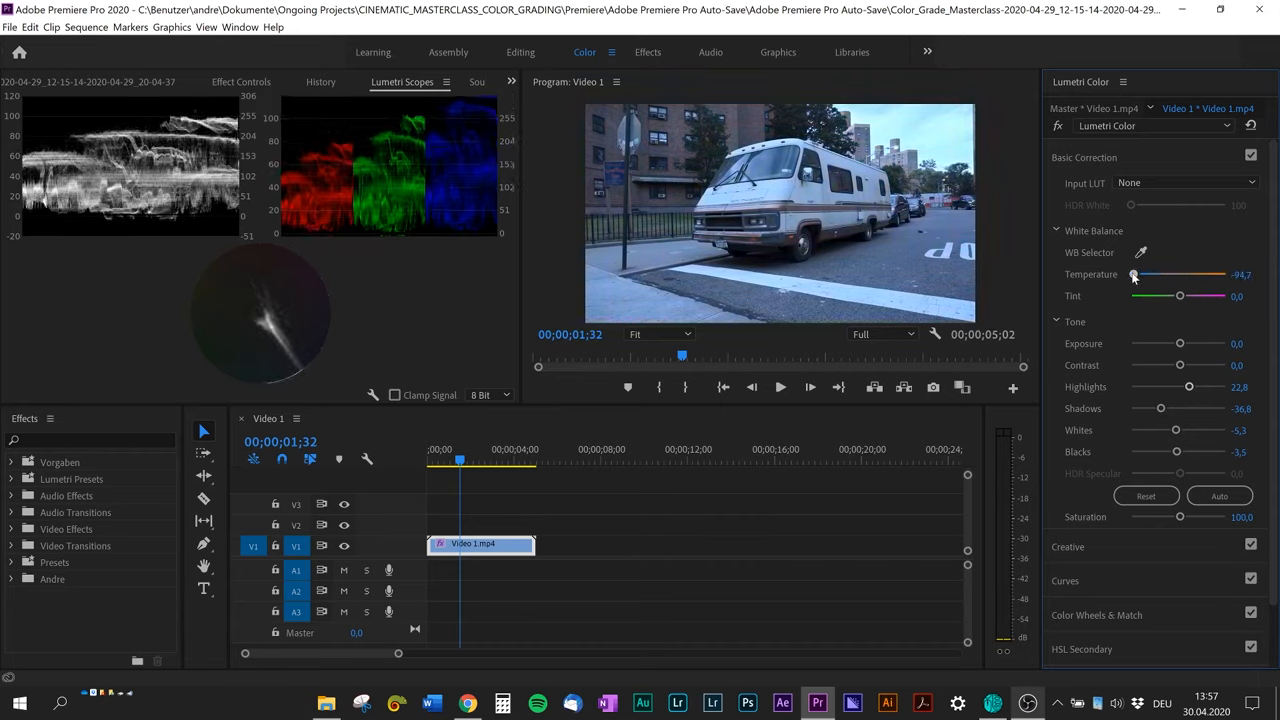
drag(1134, 274, 1225, 274)
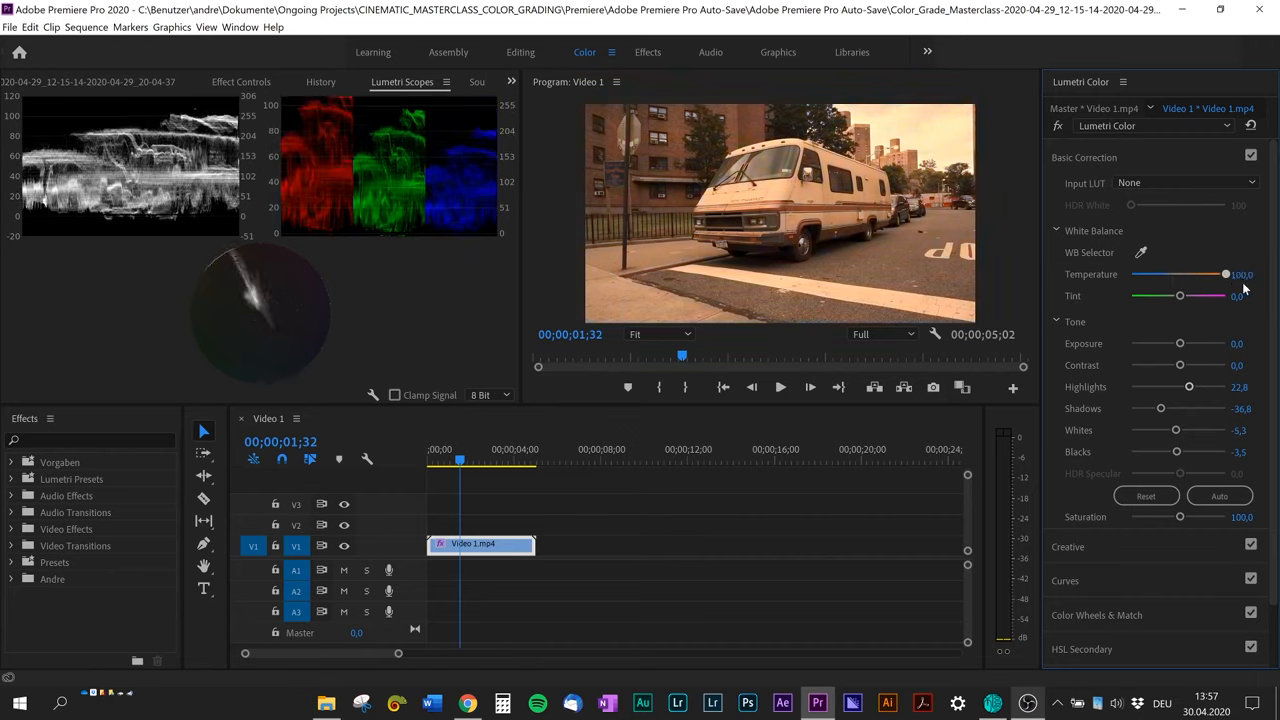
drag(1225, 273, 1192, 273)
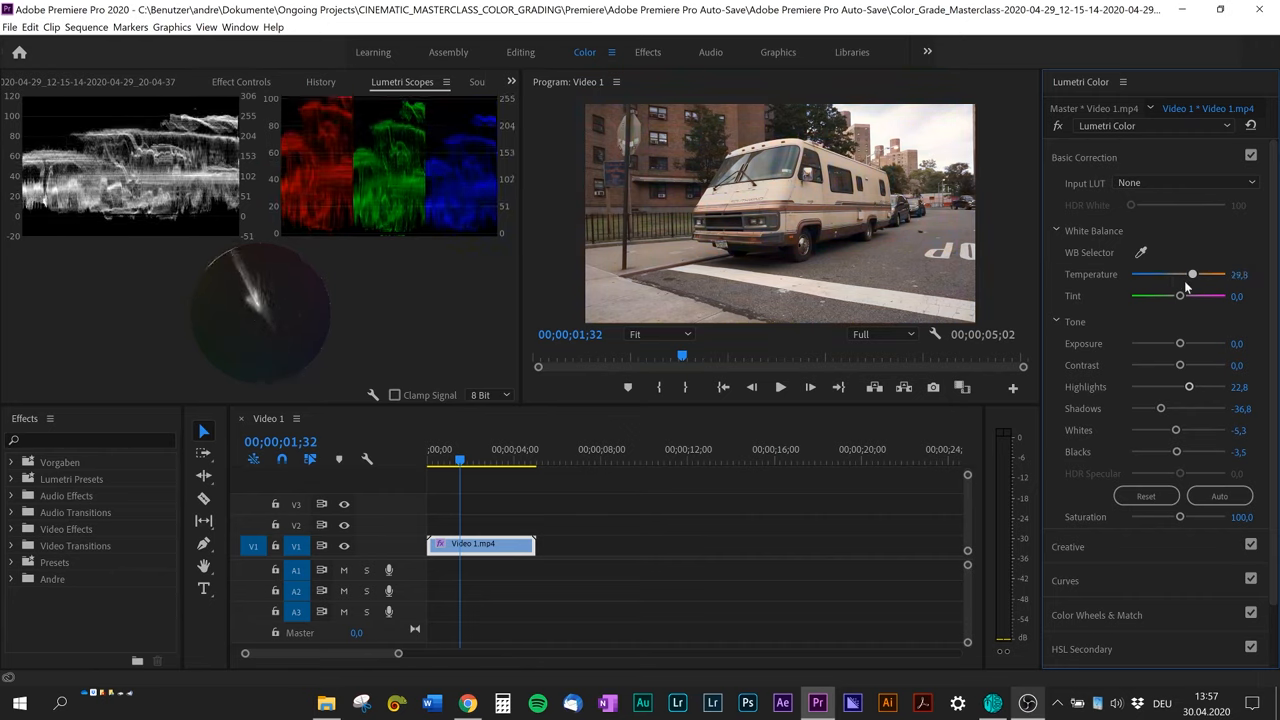
drag(1192, 274, 1187, 274)
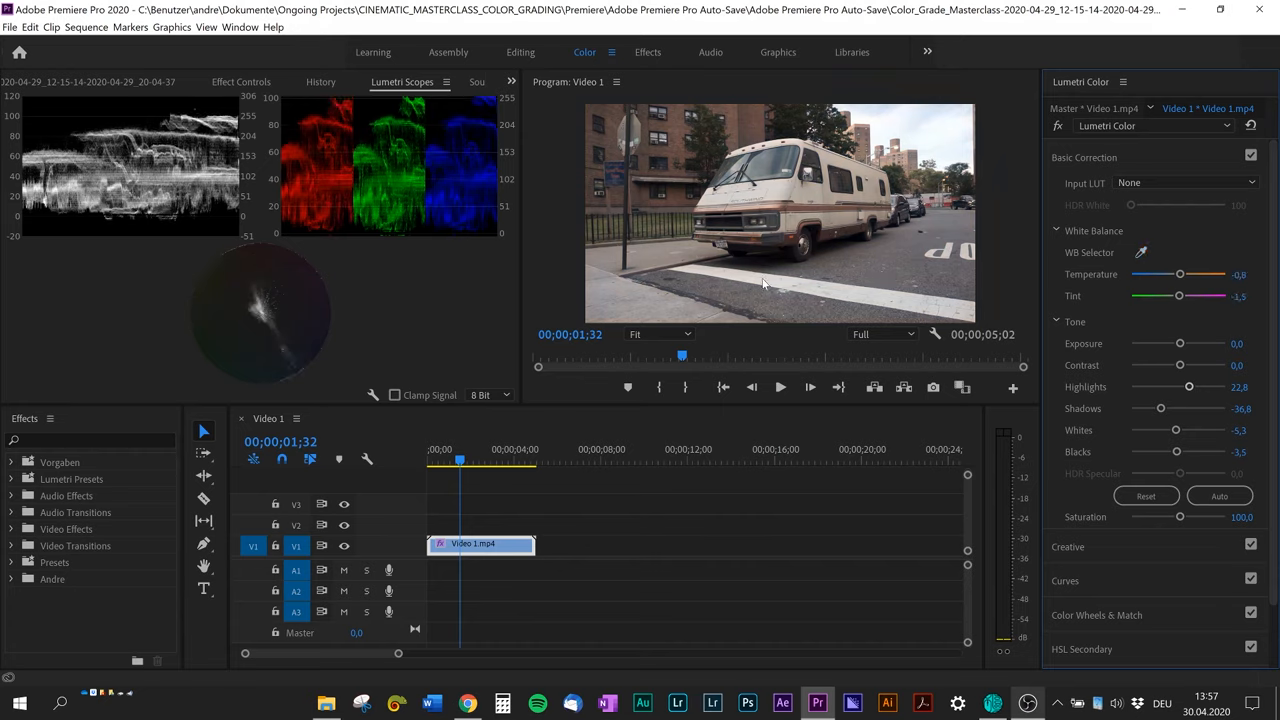
mouse_move(957, 346)
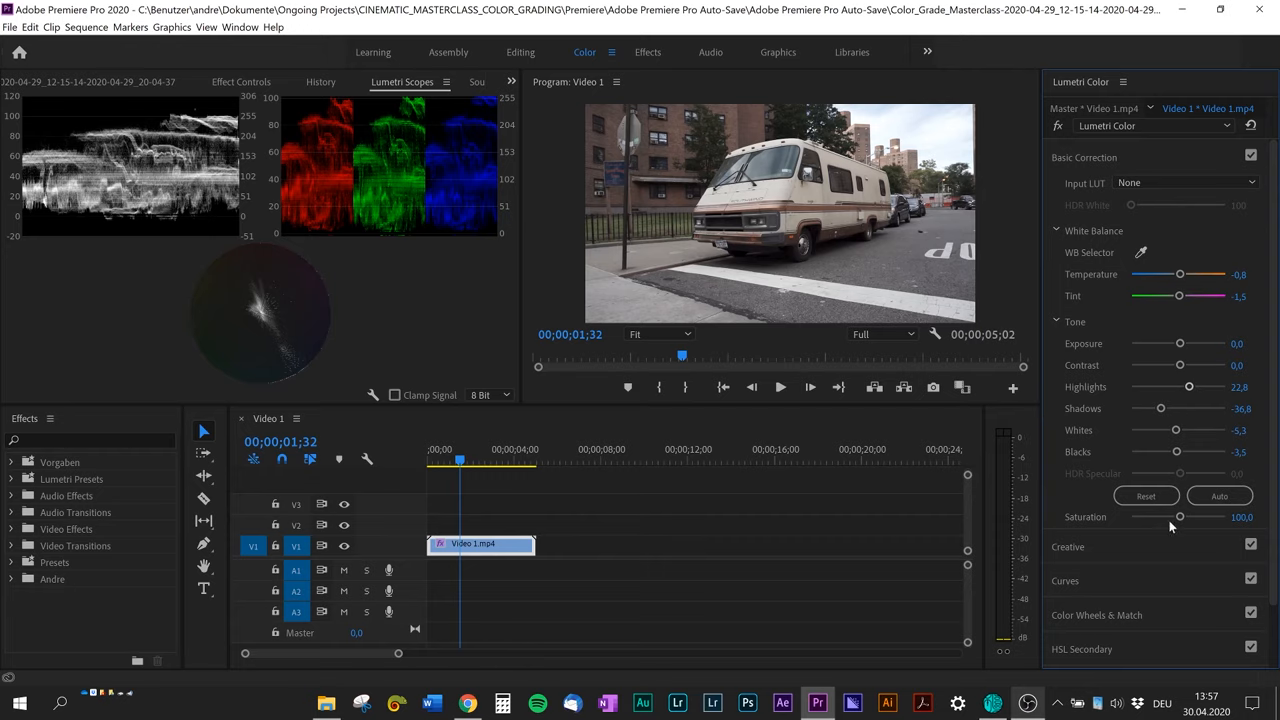
- Boost Saturation, trying 117.5 and 107 before settling at 115.8
drag(1178, 517, 1188, 517)
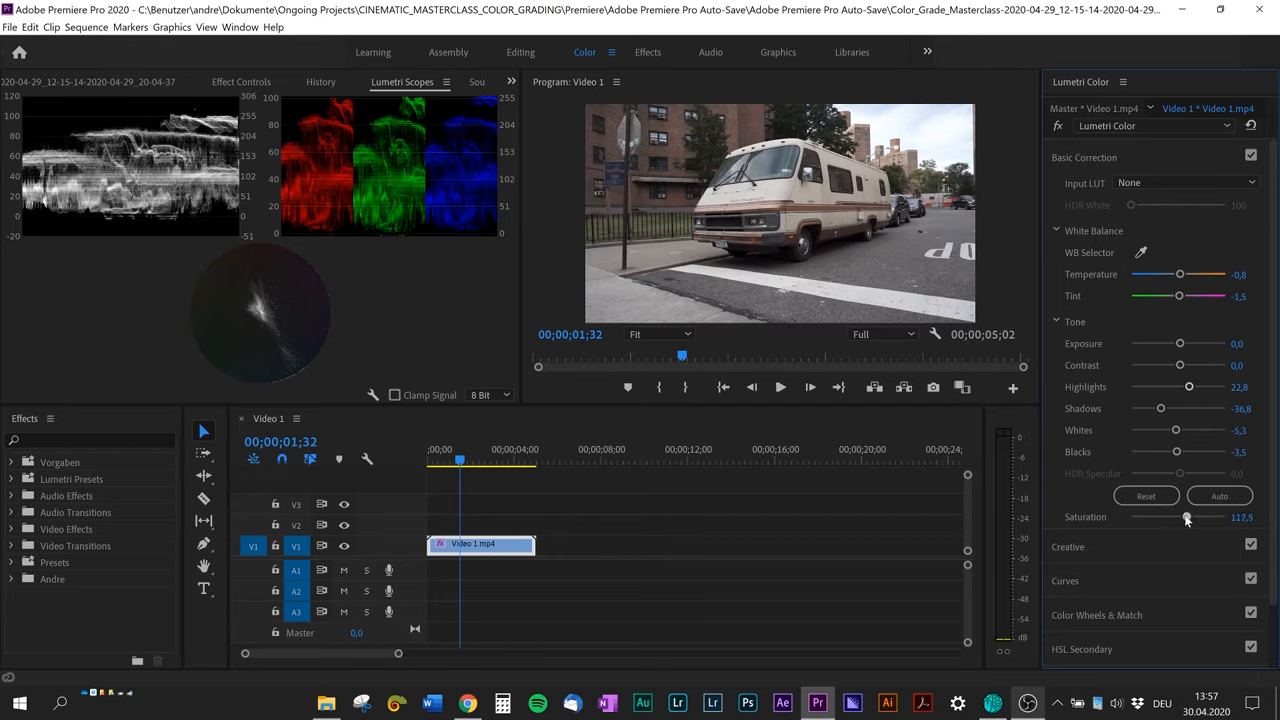
drag(1187, 517, 1182, 517)
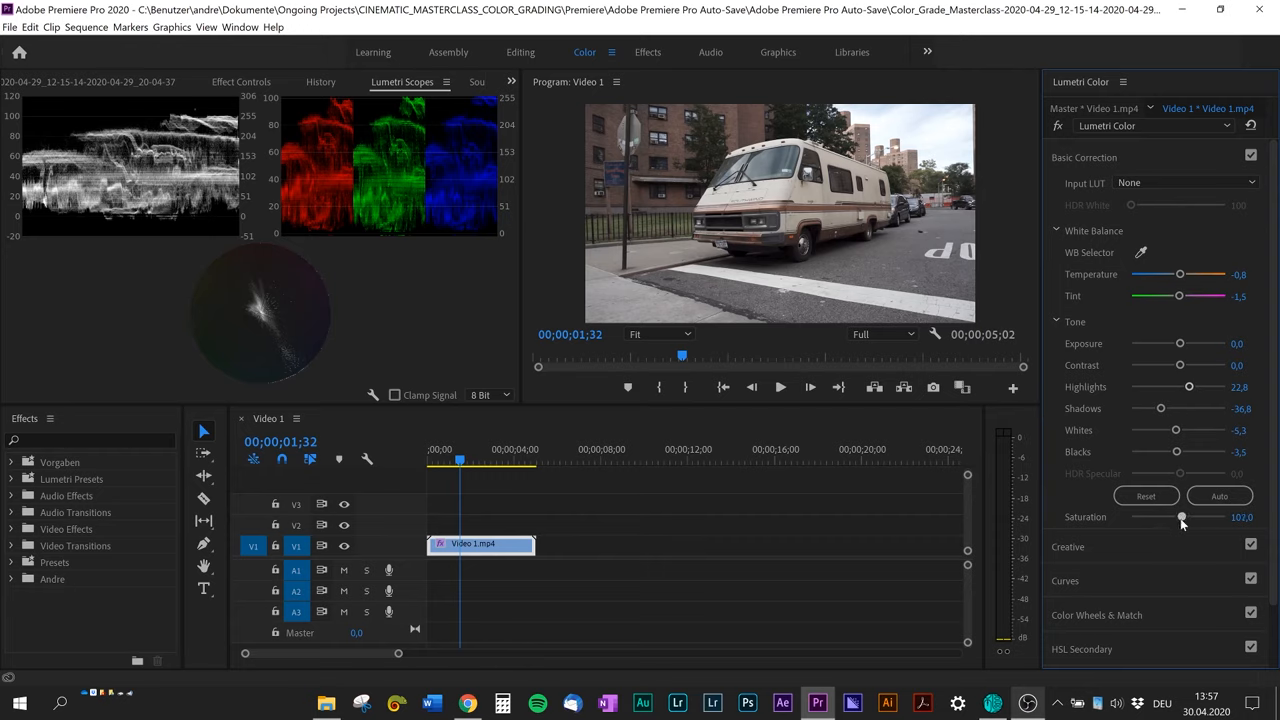
drag(1182, 517, 1186, 517)
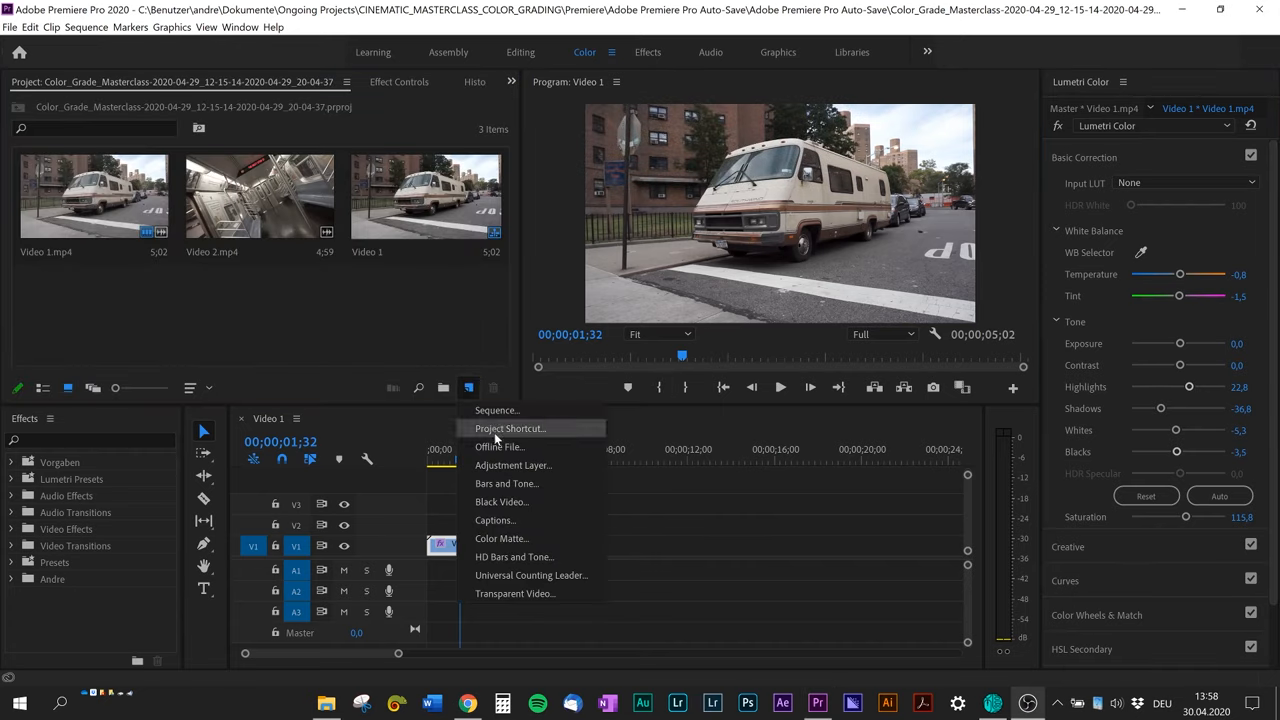
- Create an adjustment layer named Look on V2 above Video 1.mp4
click(513, 465)
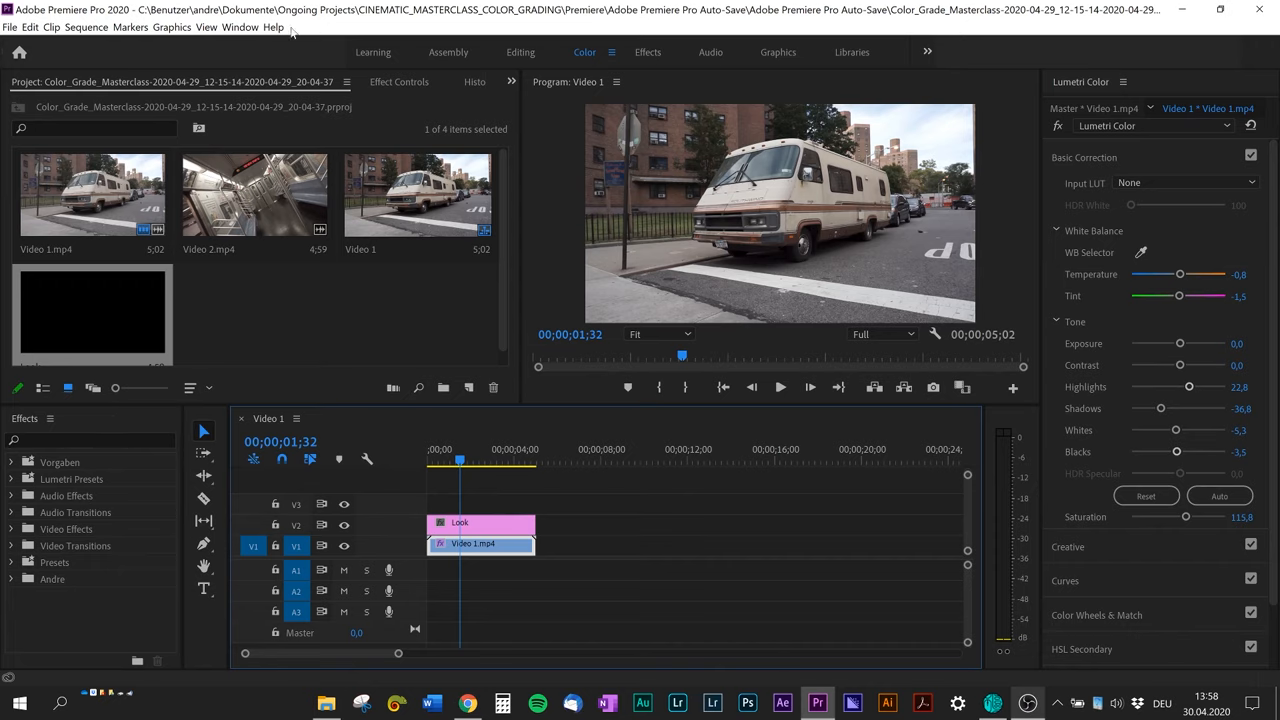
click(239, 27)
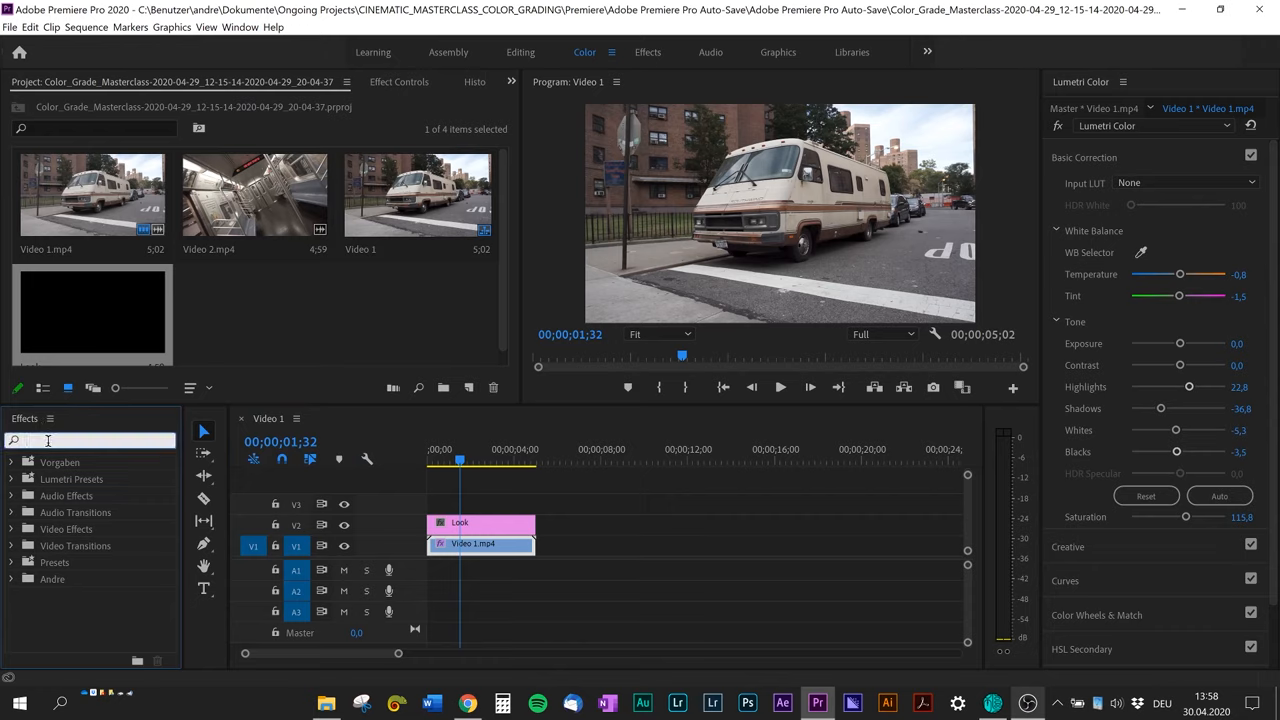
- Apply Lumetri Color to the Look layer, reshow Lumetri Scopes and expand Curves
text(Lumetri color)
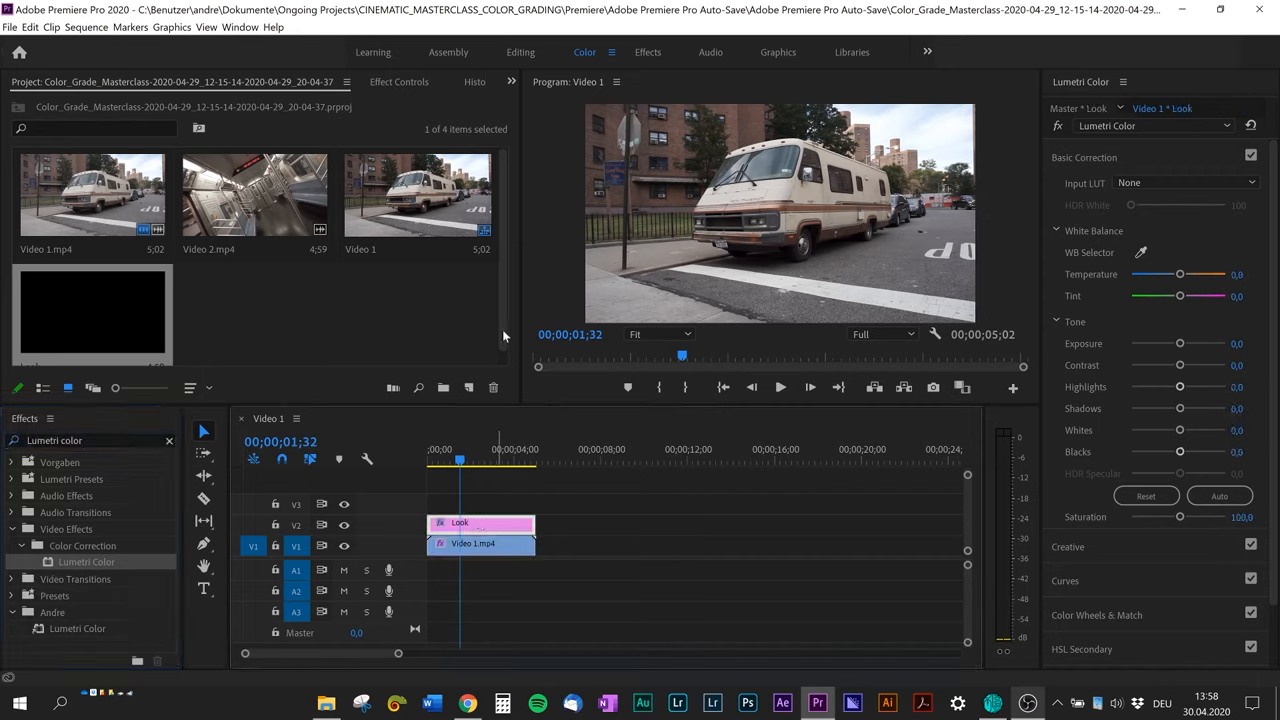
click(616, 82)
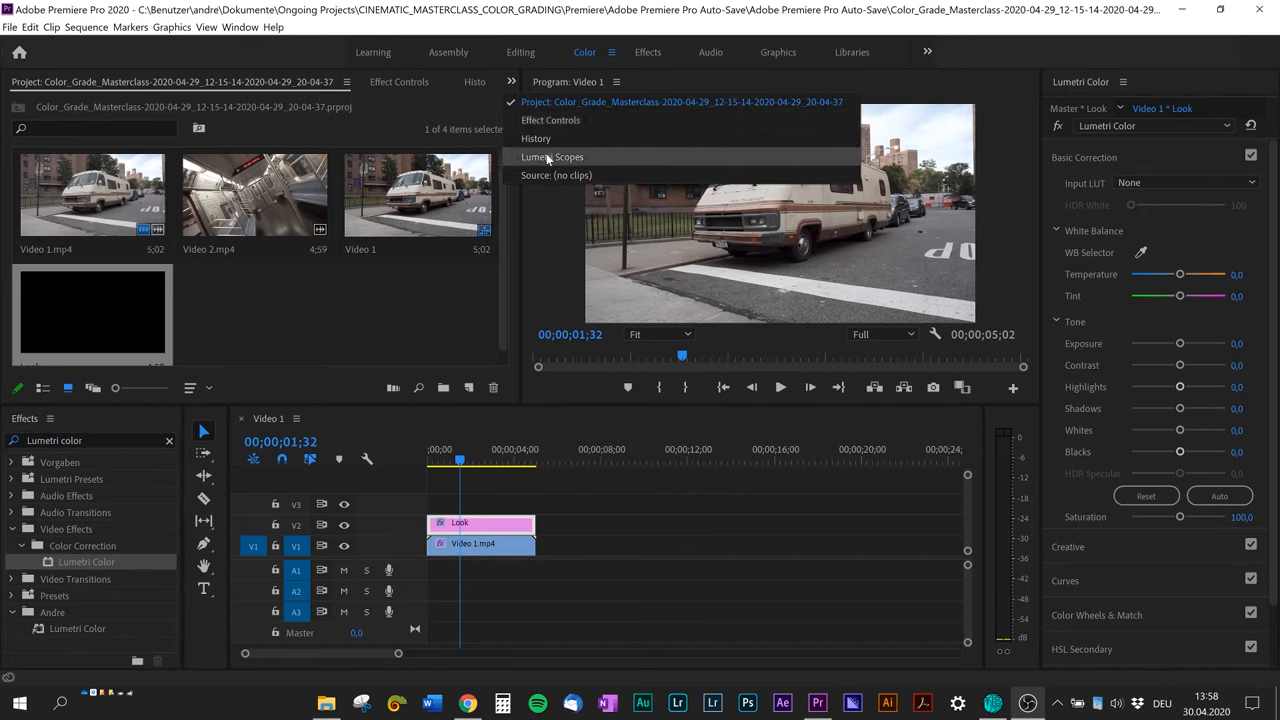
click(552, 157)
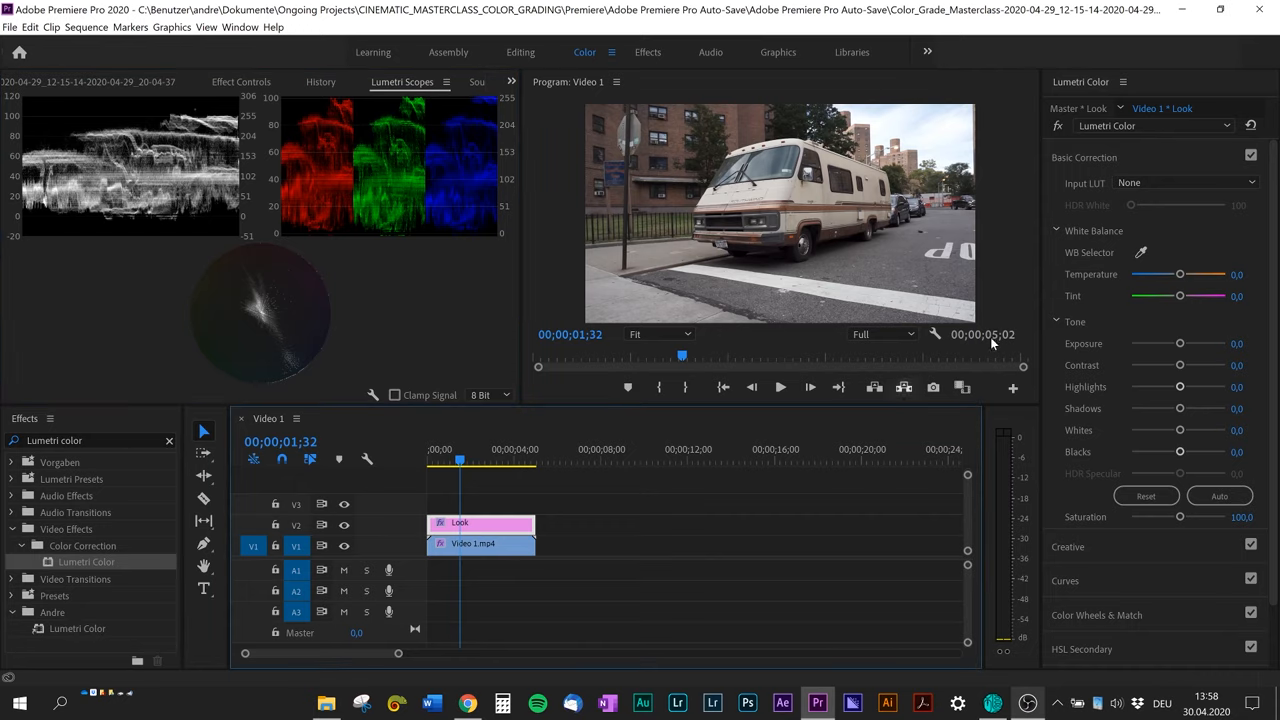
click(1084, 157)
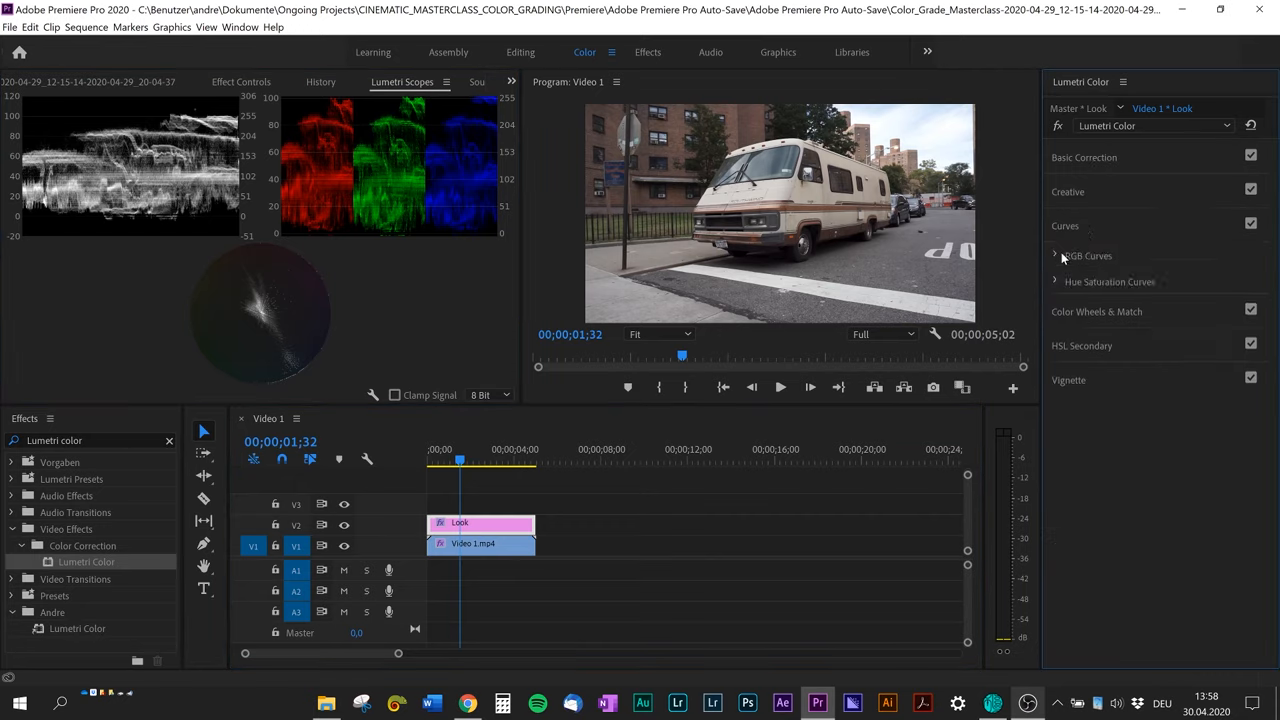
- Pull the RGB curve's shadows down, adjust midtones and raise highlights into an S-curve
click(1056, 255)
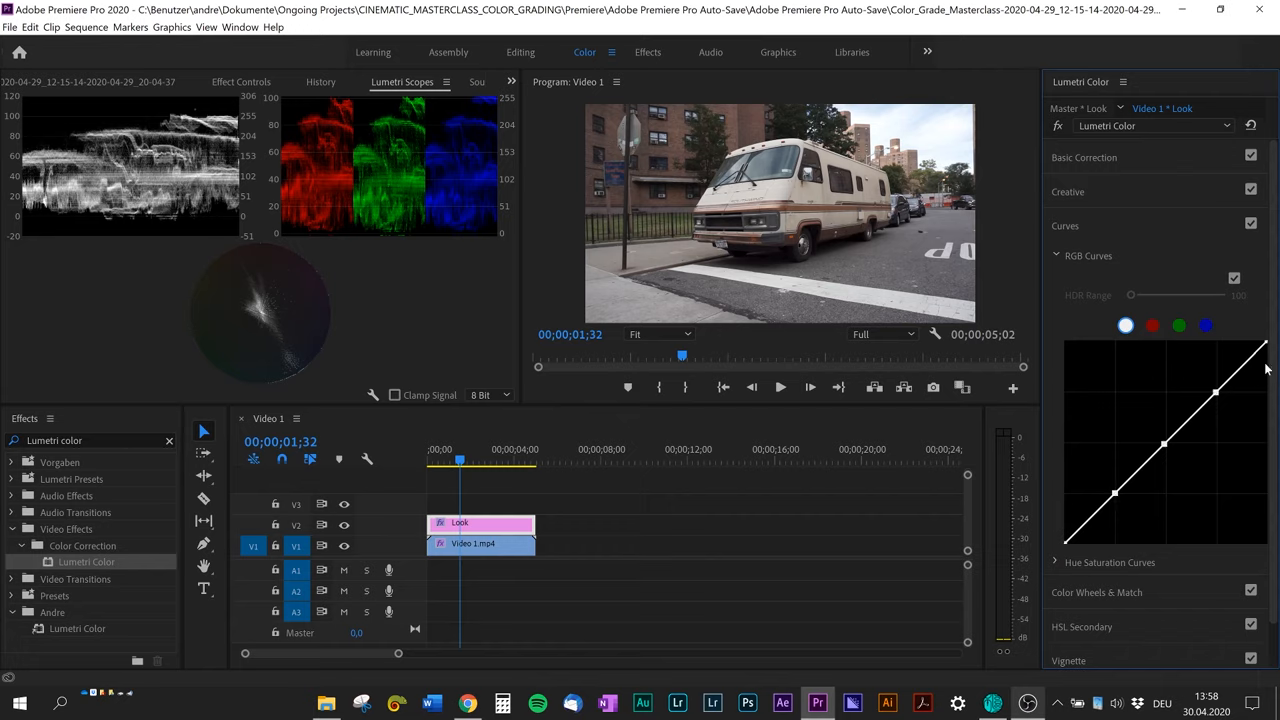
mouse_move(1116, 497)
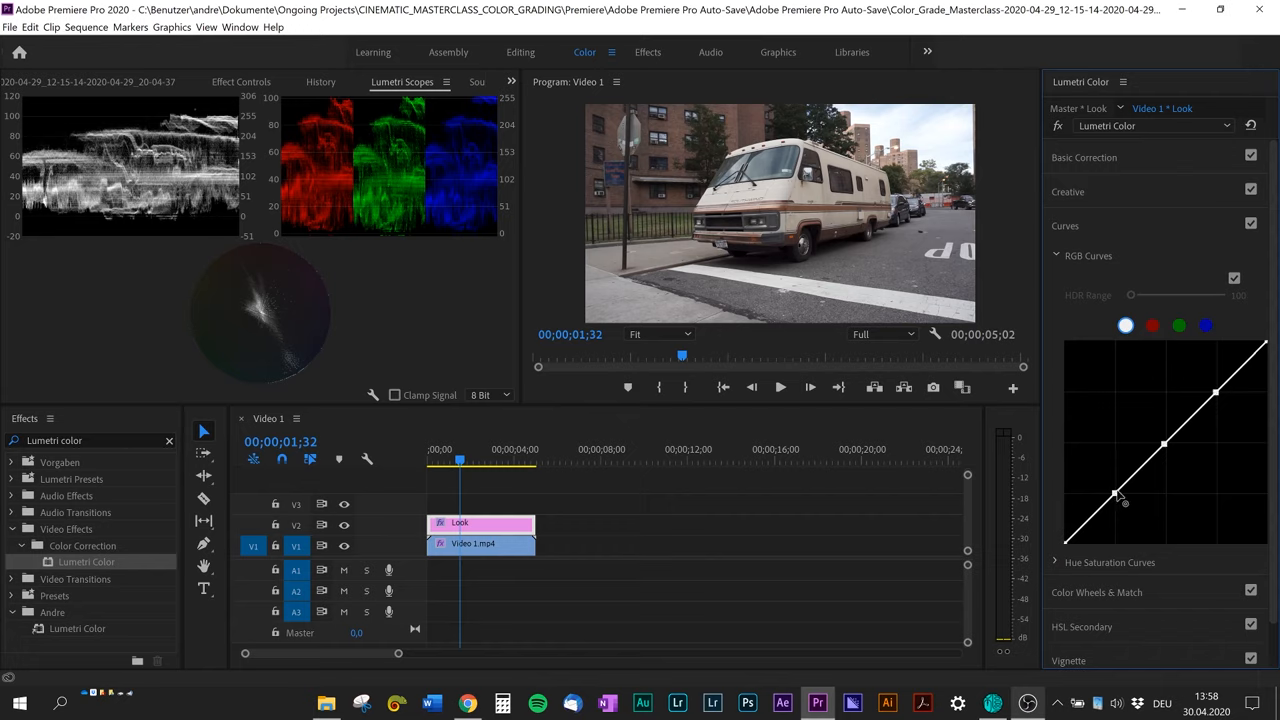
drag(1115, 497, 1100, 525)
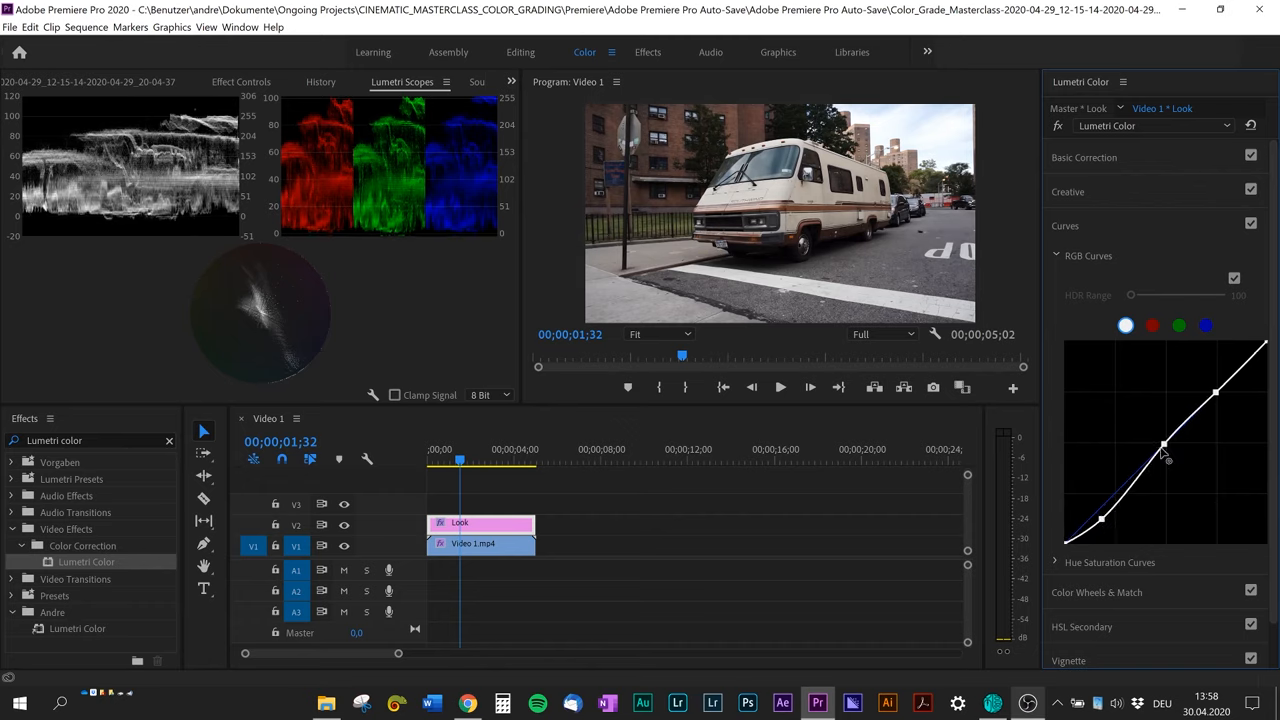
drag(1180, 455, 1170, 465)
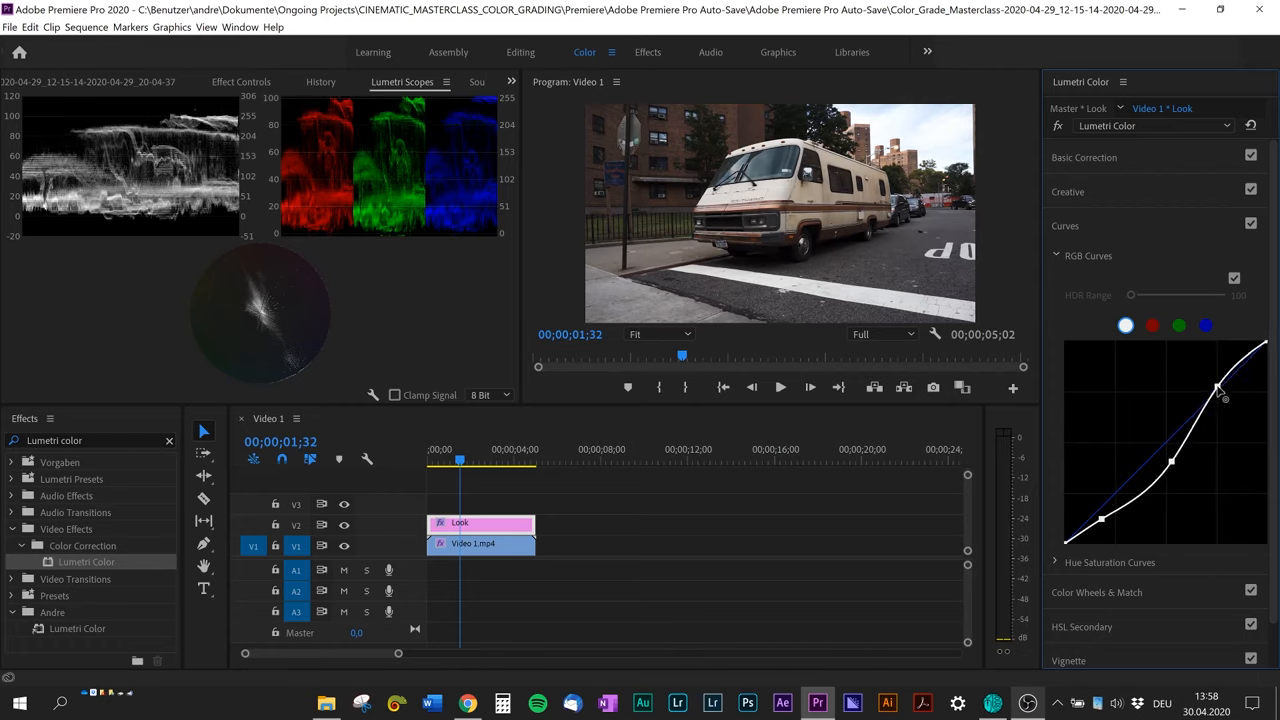
drag(1218, 388, 1218, 385)
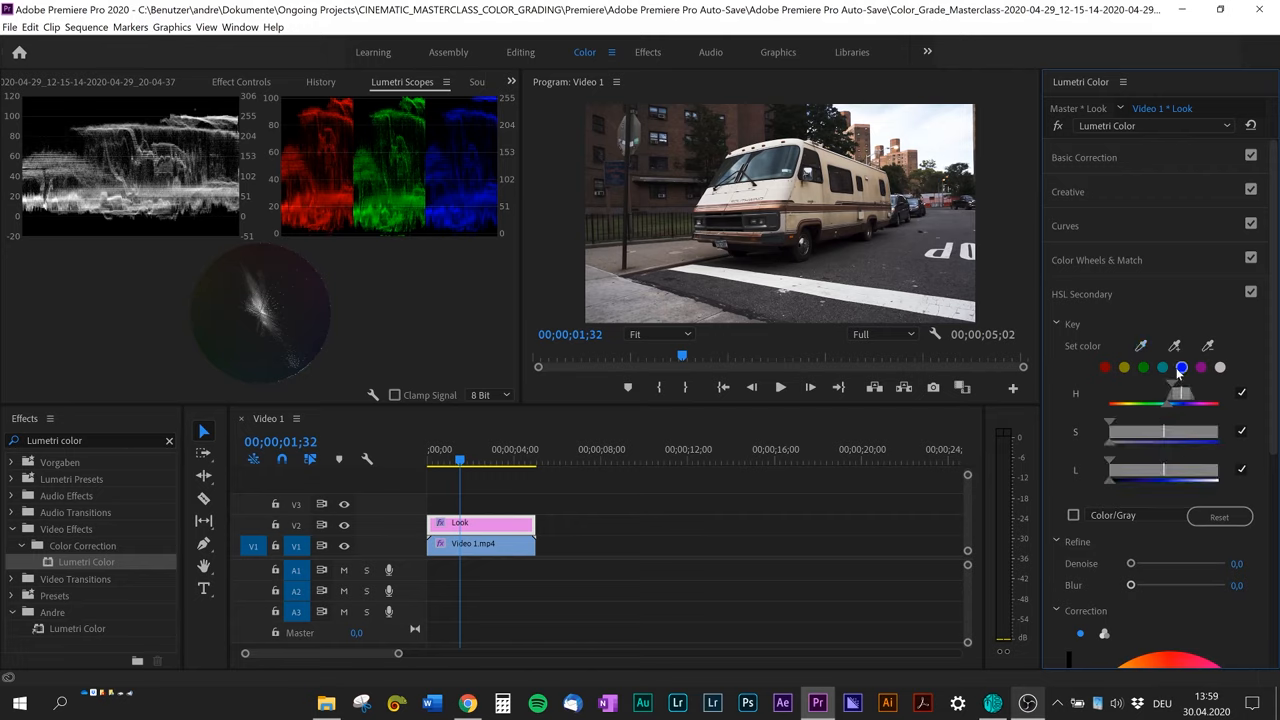
- Key the blue preset, toggle the Color/Gray mask preview, and set Denoise to 43
click(1073, 515)
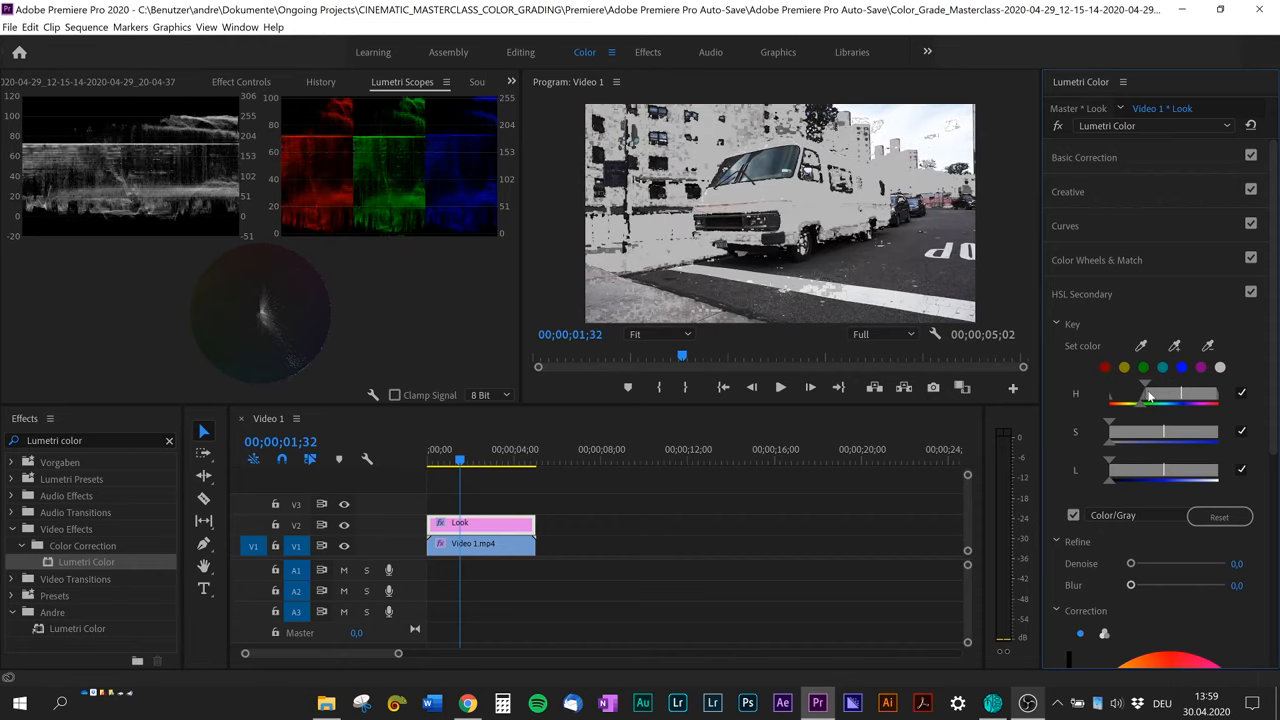
click(1073, 515)
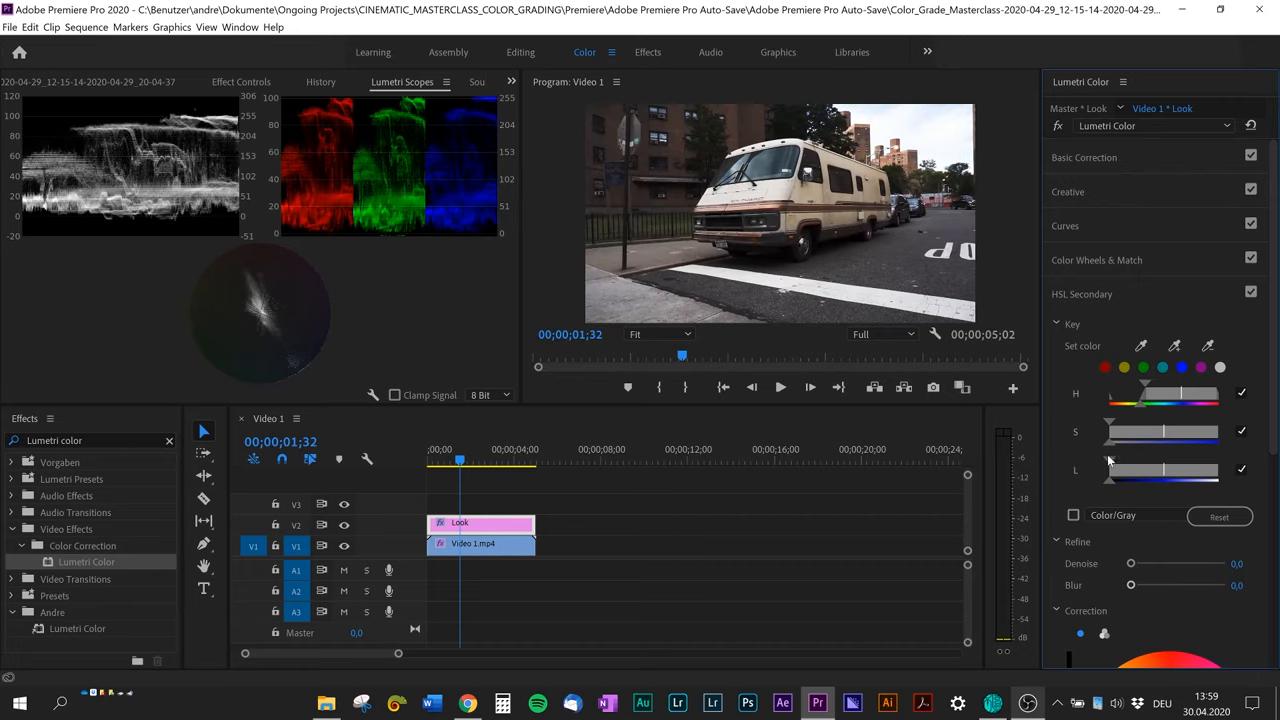
click(1073, 515)
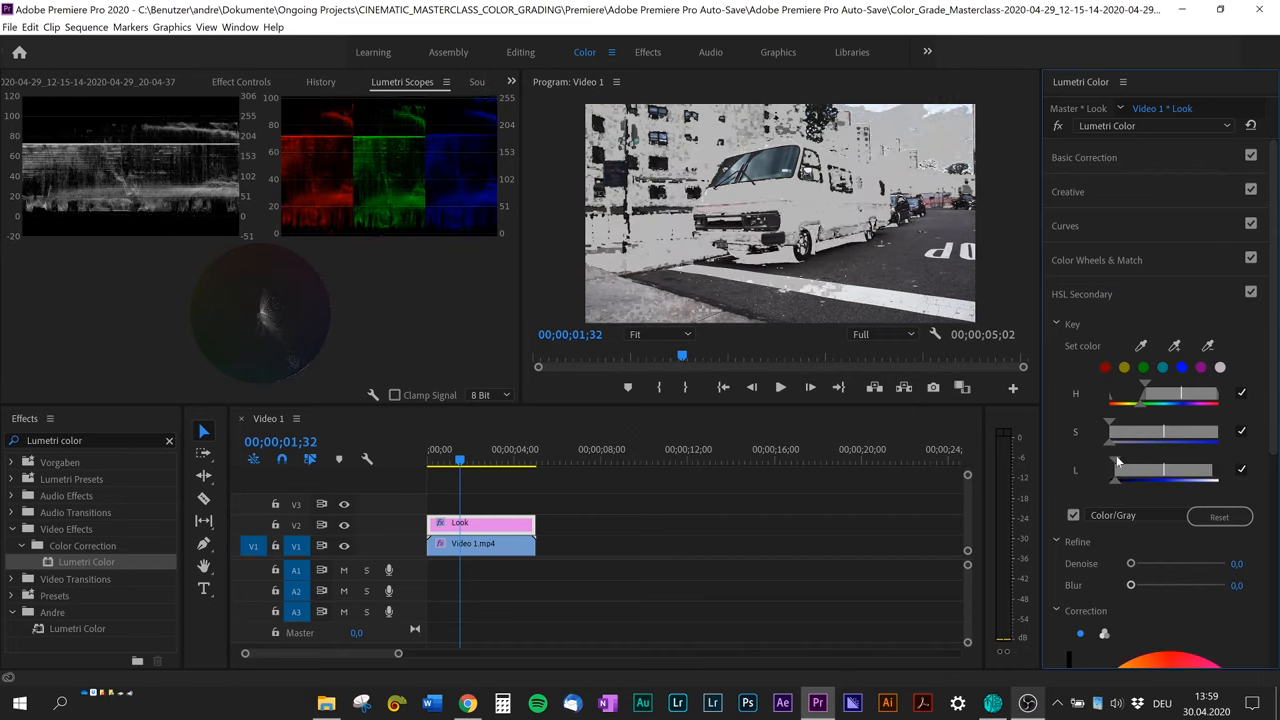
click(1073, 515)
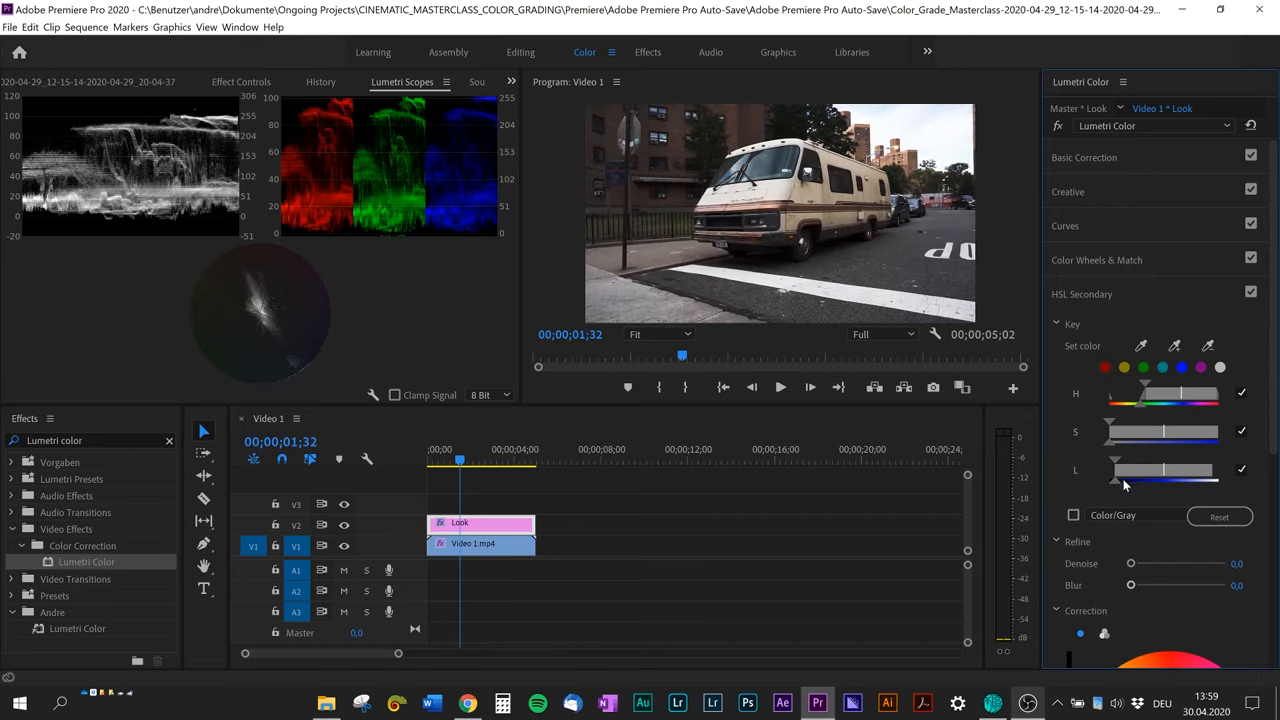
click(1073, 515)
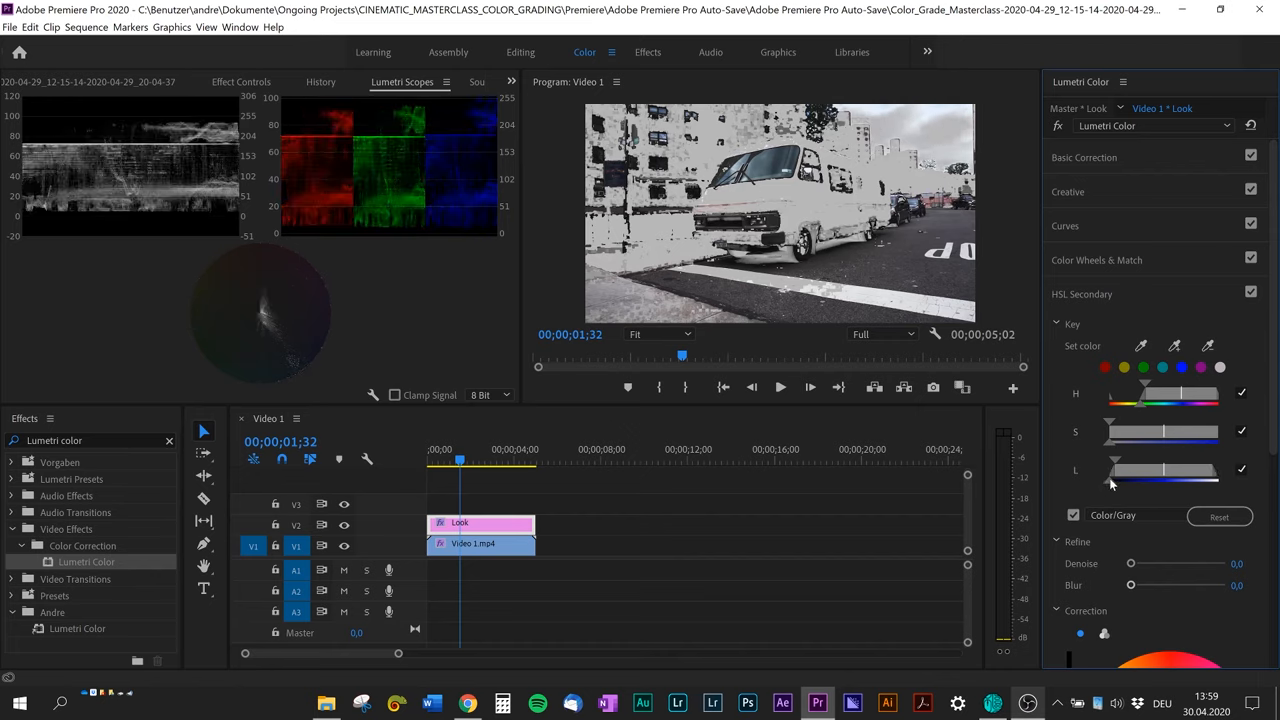
drag(1131, 563, 1145, 563)
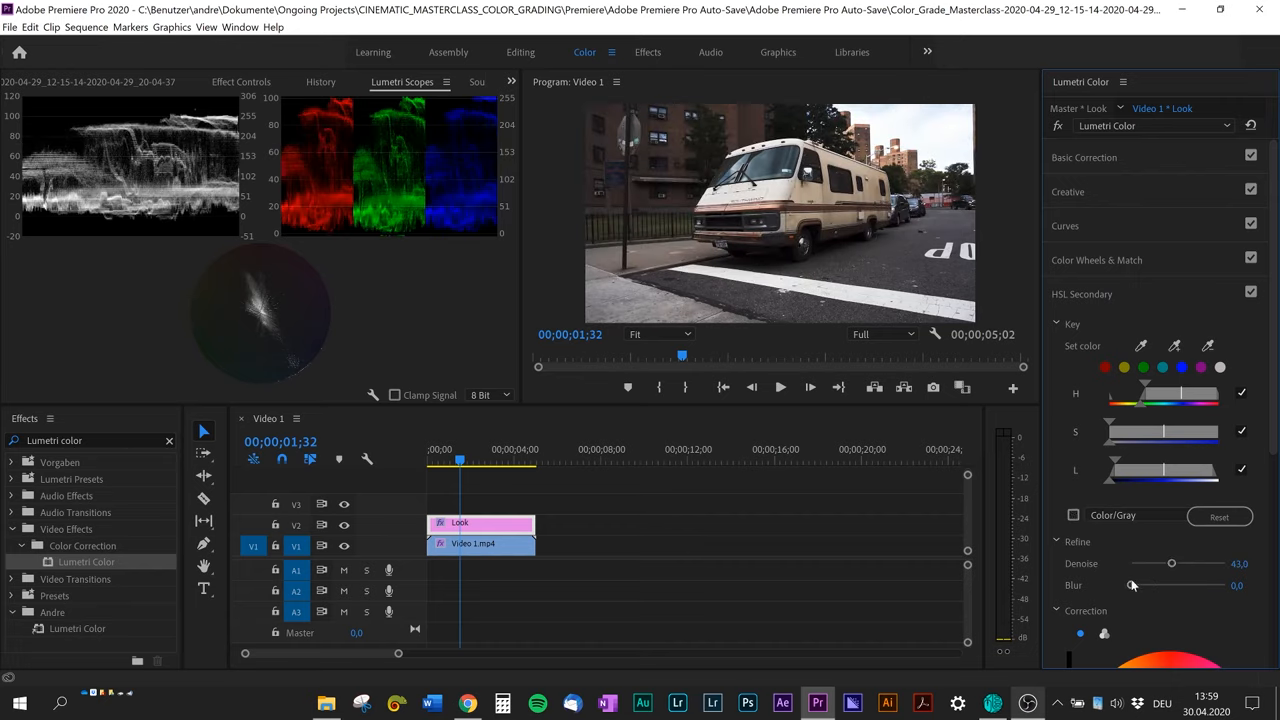
- Set key Blur to 13.9, raise keyed Contrast to about 38.6 and lower Saturation slightly
click(1073, 515)
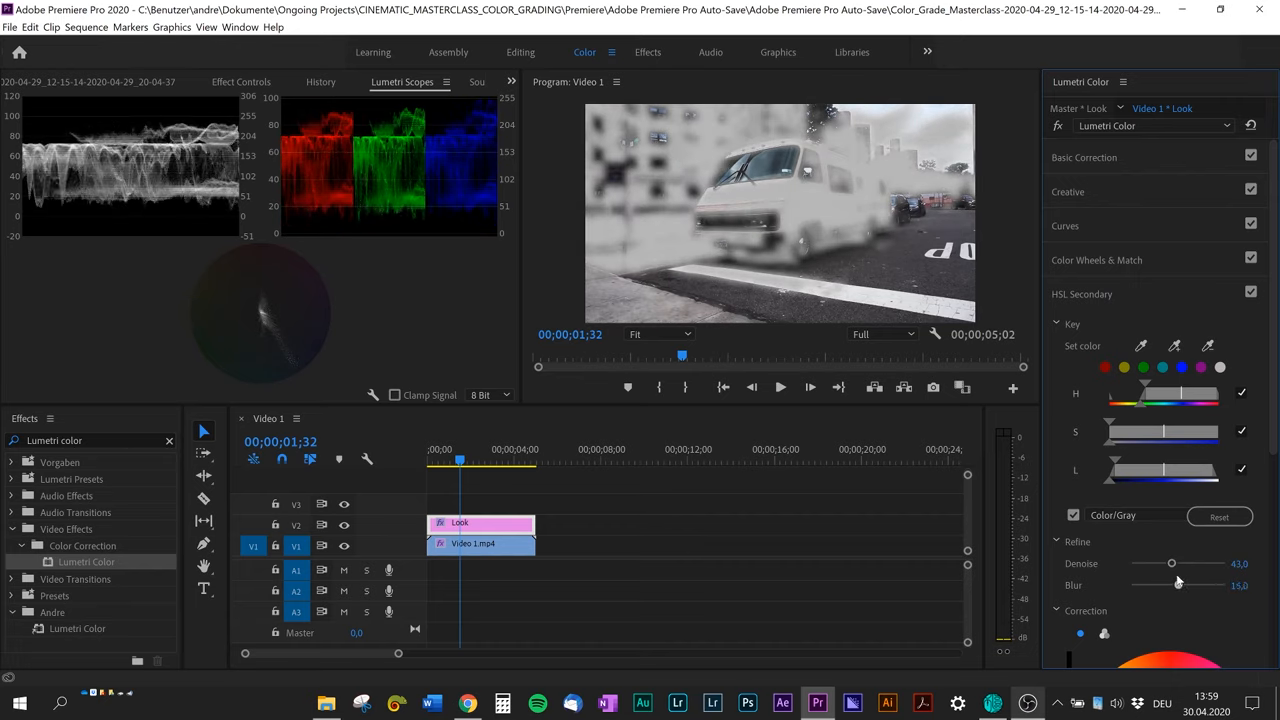
drag(1185, 584, 1175, 584)
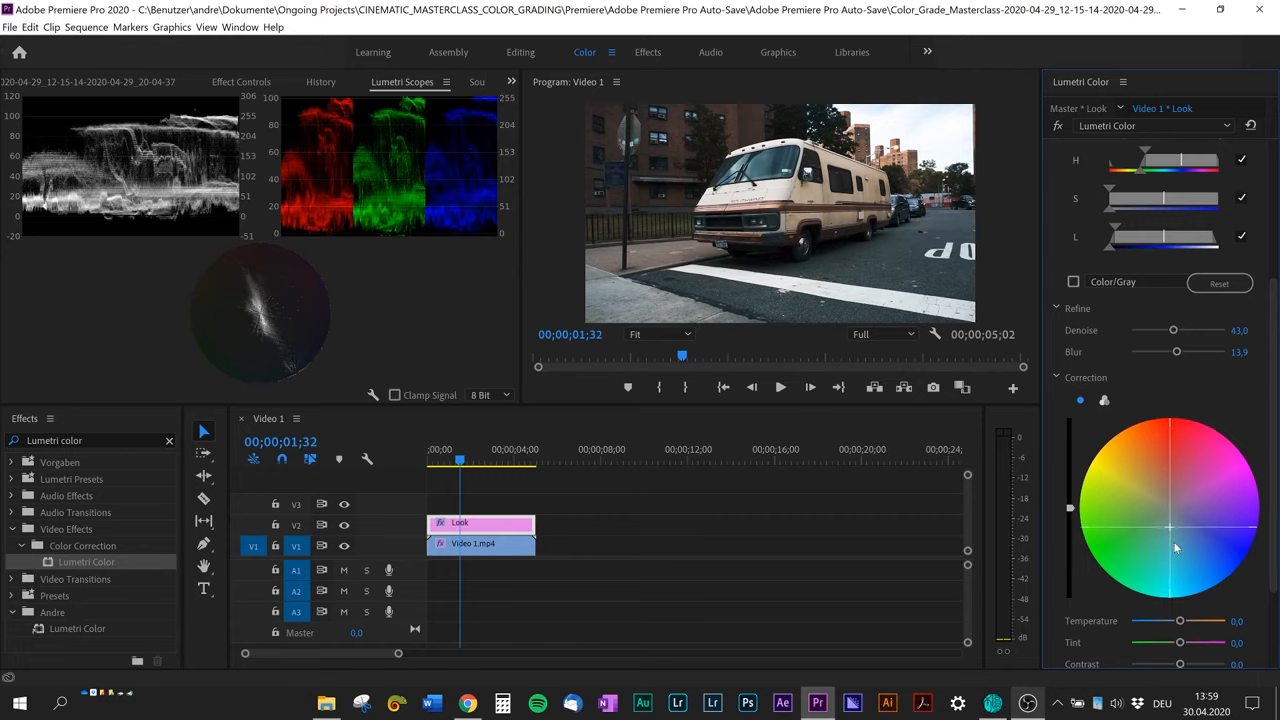
mouse_move(1181, 555)
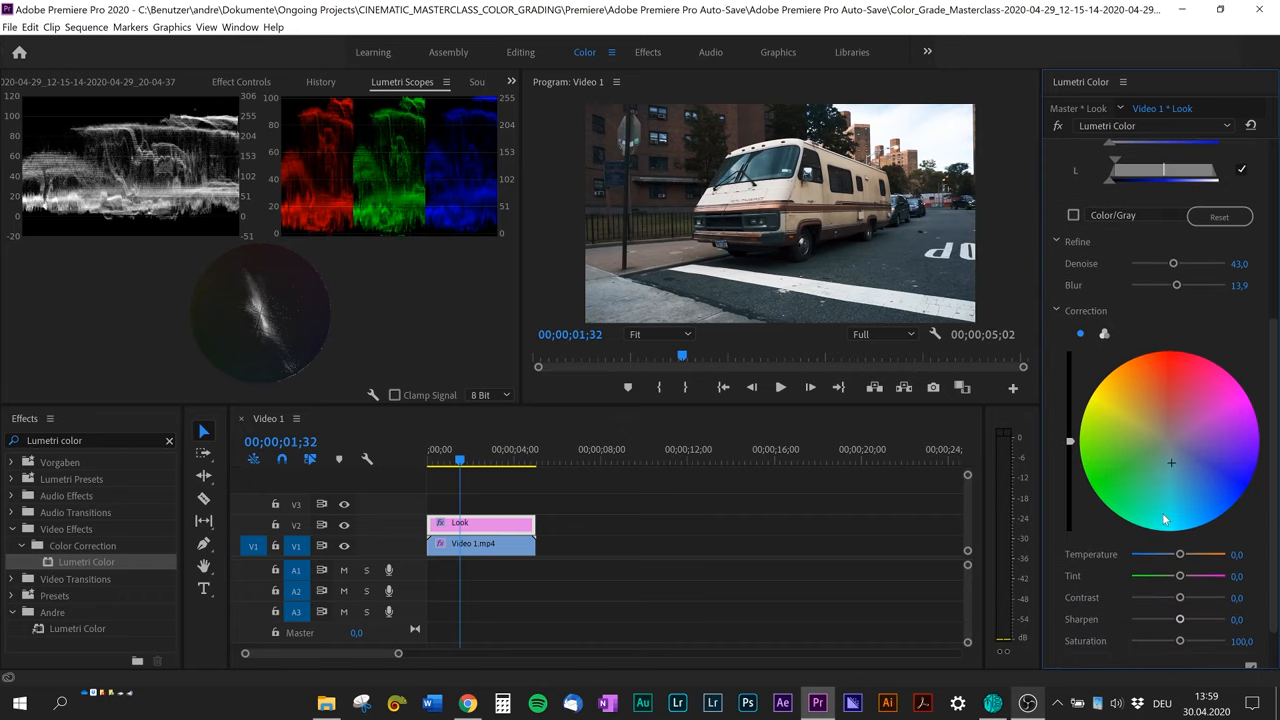
scroll(down, 3)
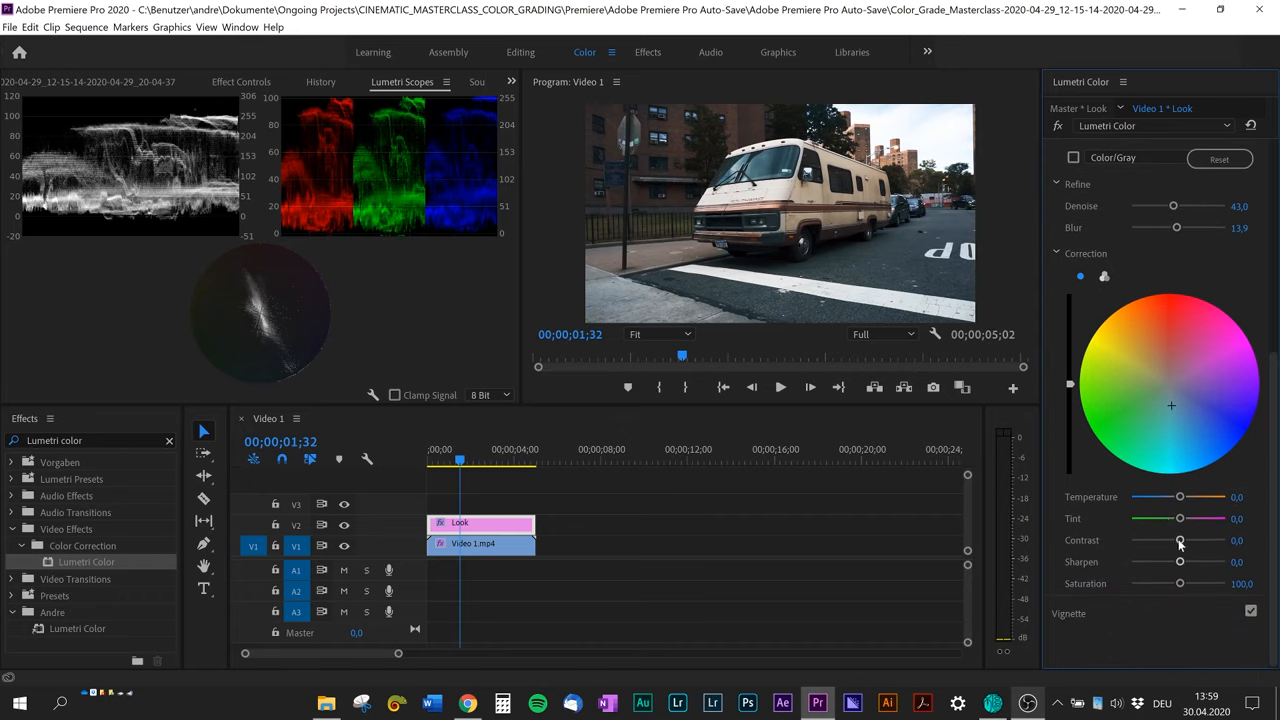
drag(1179, 540, 1200, 540)
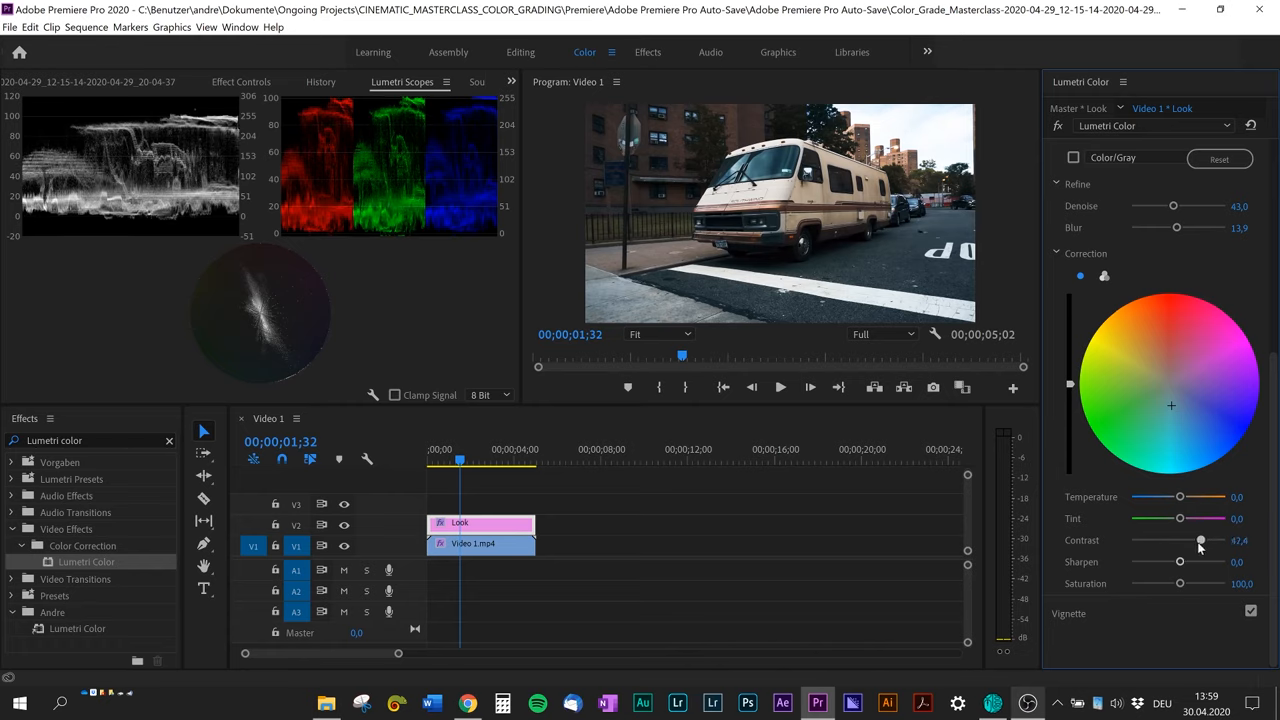
drag(1200, 540, 1178, 583)
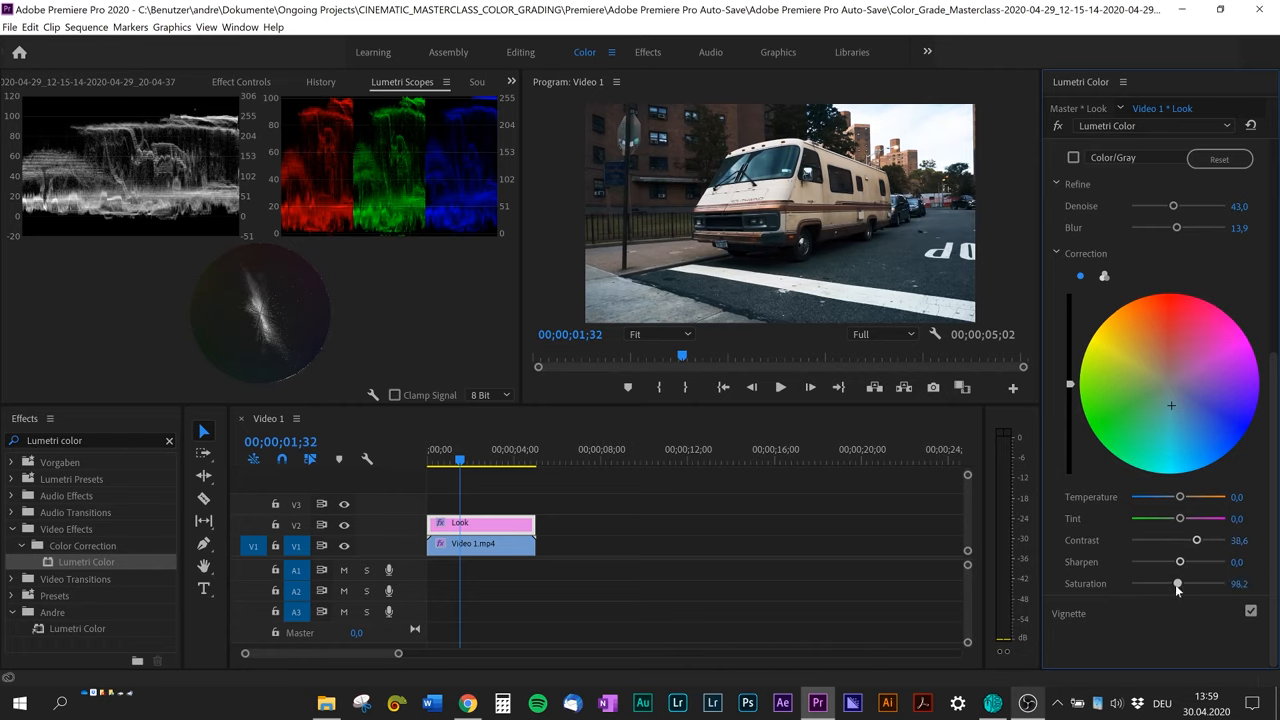
drag(1178, 584, 1175, 584)
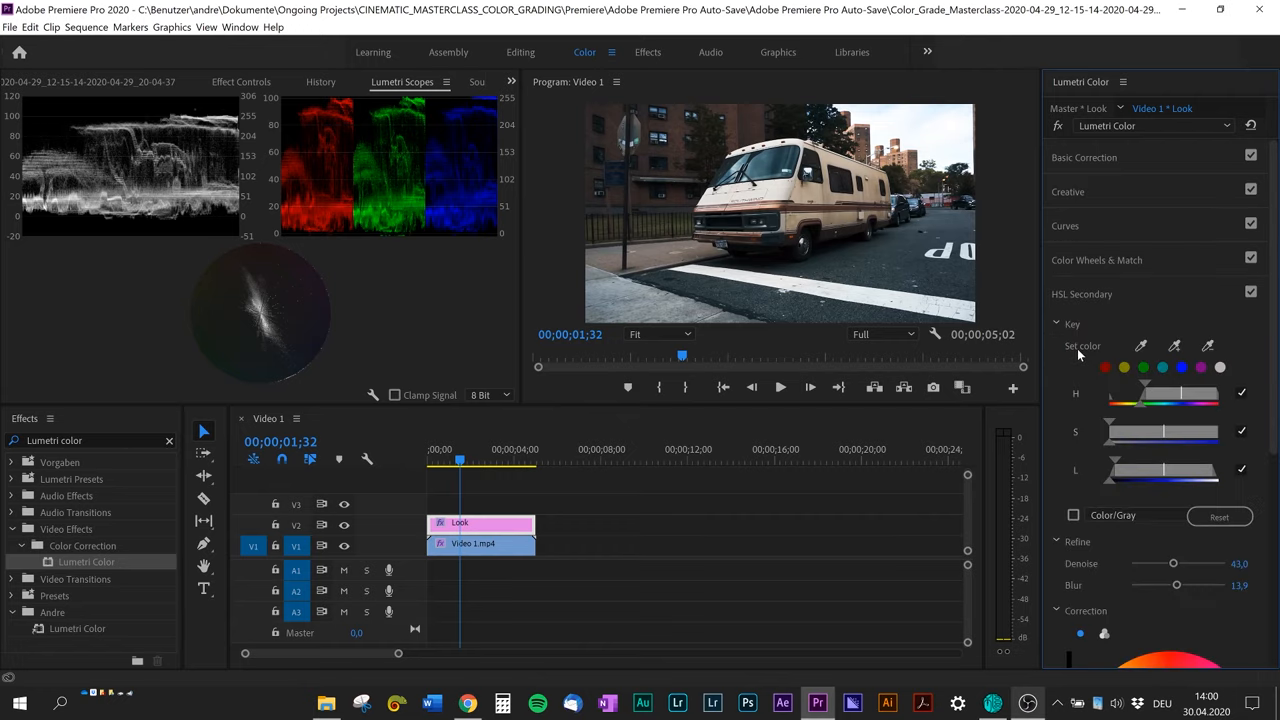
- Expand Hue Saturation Curves and drop the Luma vs Sat shadow end to zero saturation
click(1065, 225)
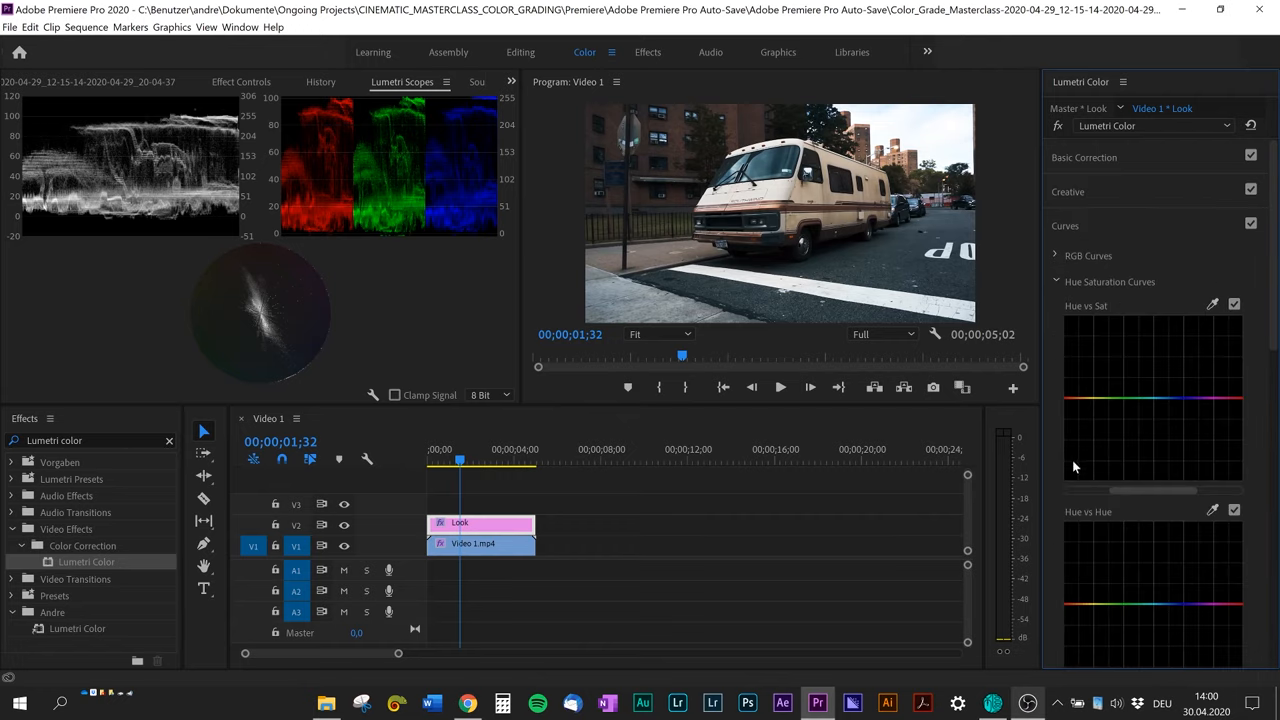
scroll(down, 3)
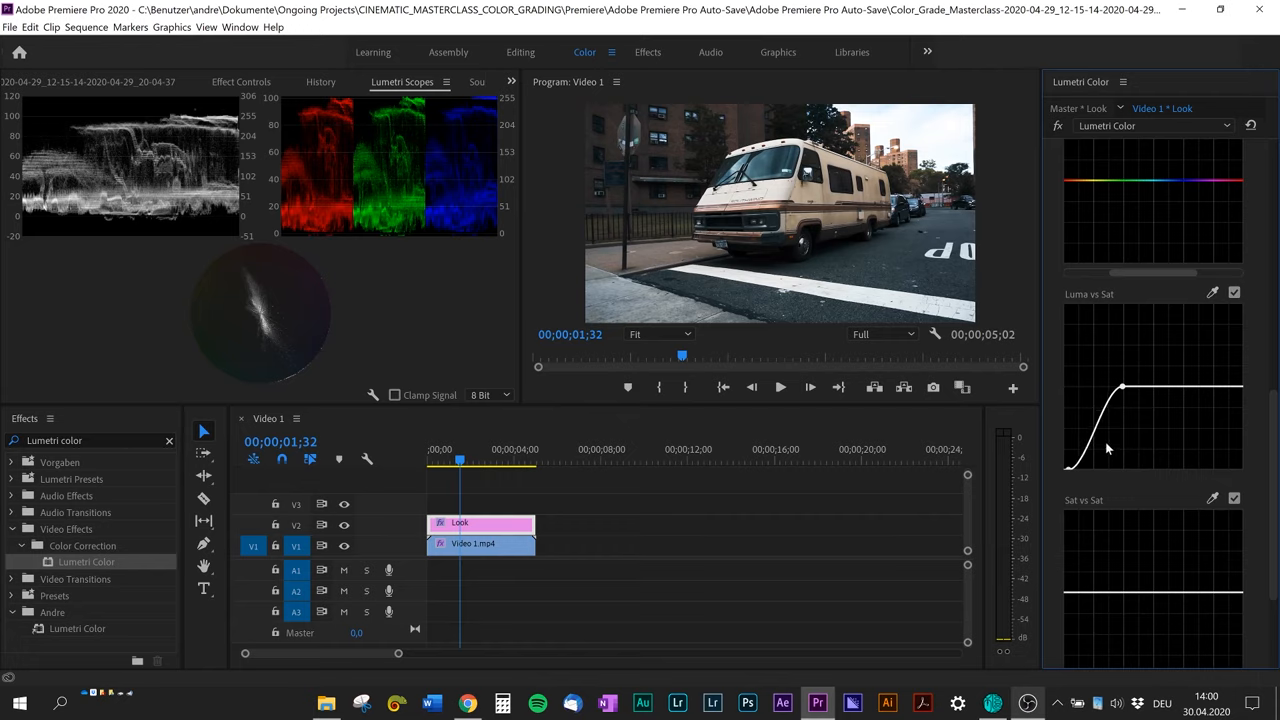
scroll(down, 3)
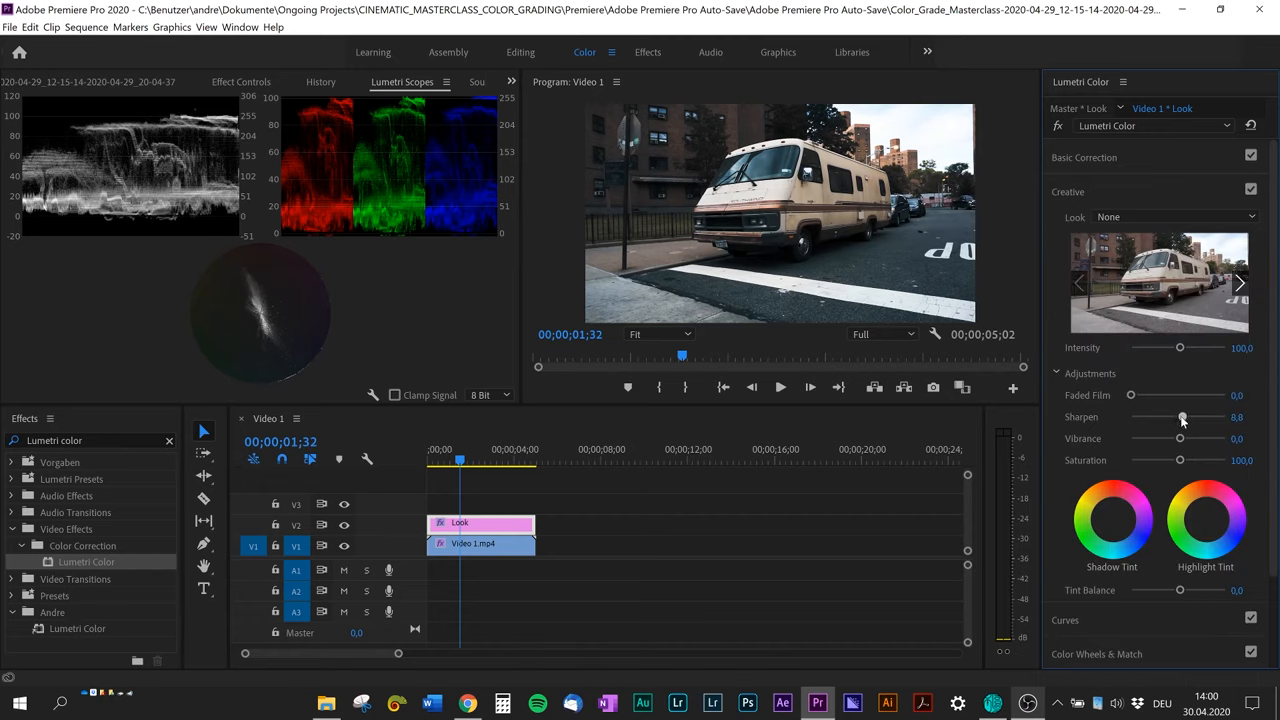
- Set the Creative sliders to Sharpen 10.5, Vibrance 17.5 and Saturation 105.3
drag(1181, 417, 1190, 417)
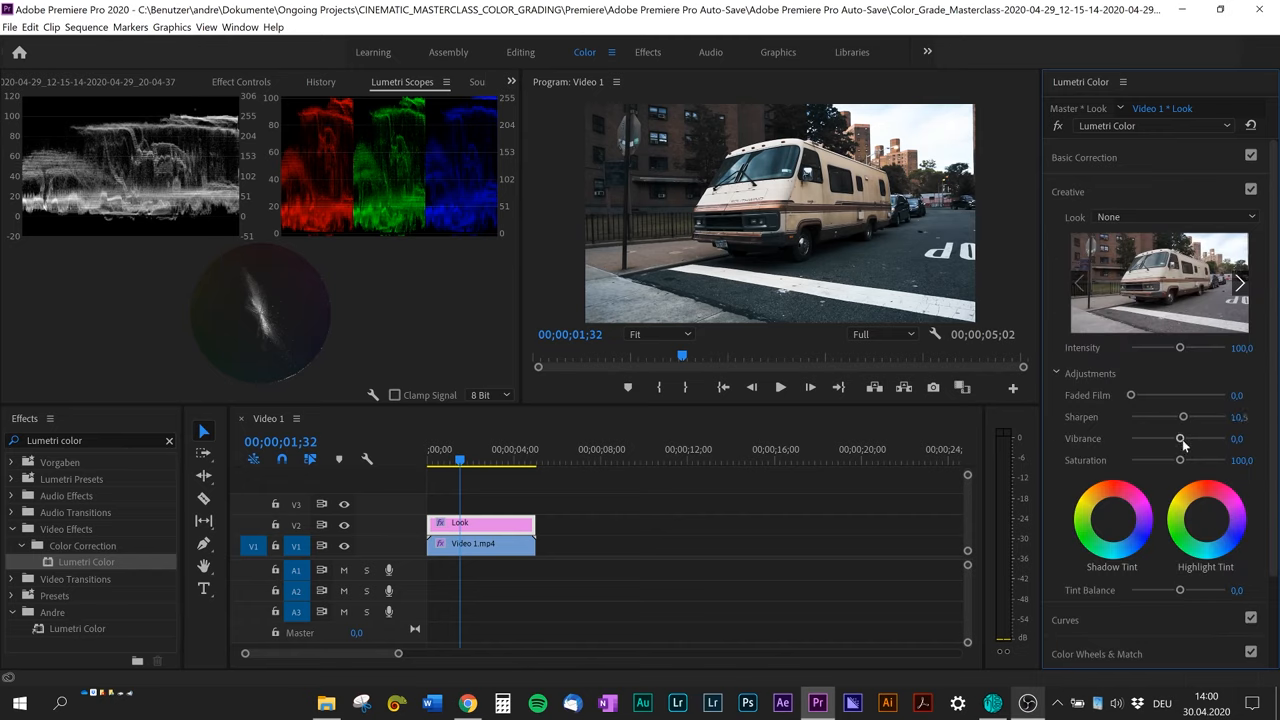
drag(1180, 438, 1188, 438)
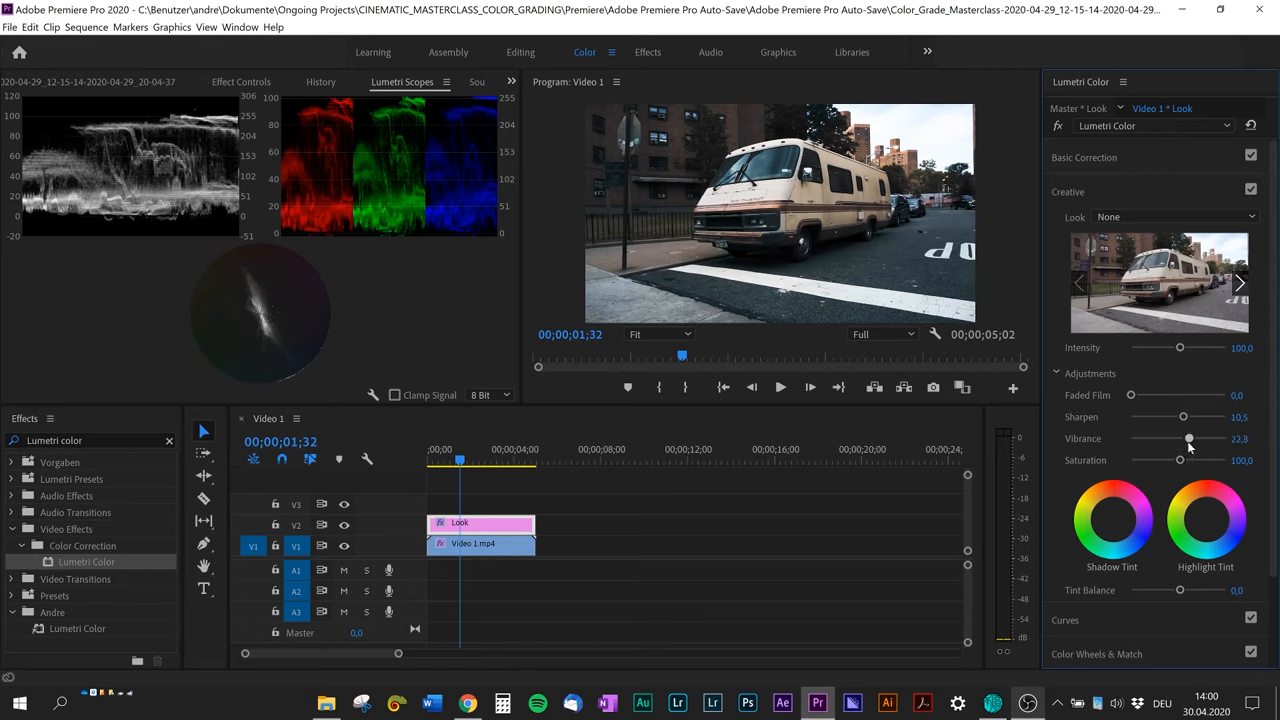
drag(1178, 460, 1190, 460)
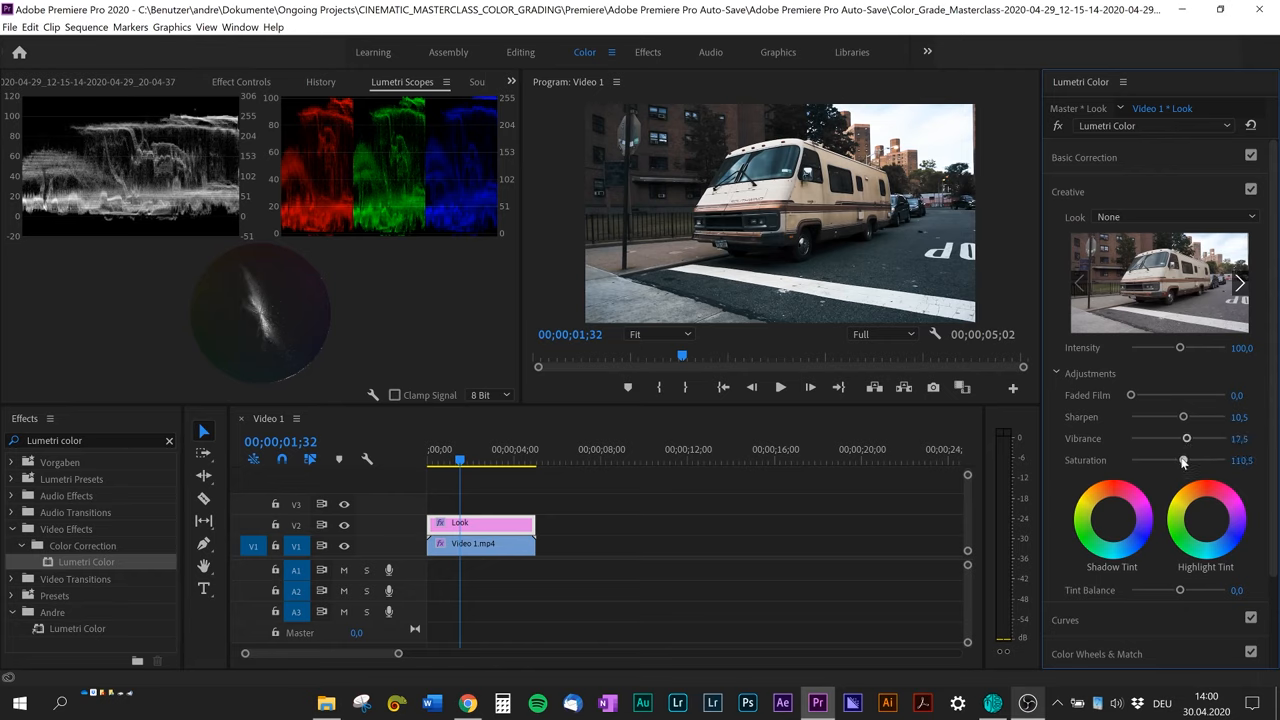
drag(1185, 460, 1180, 460)
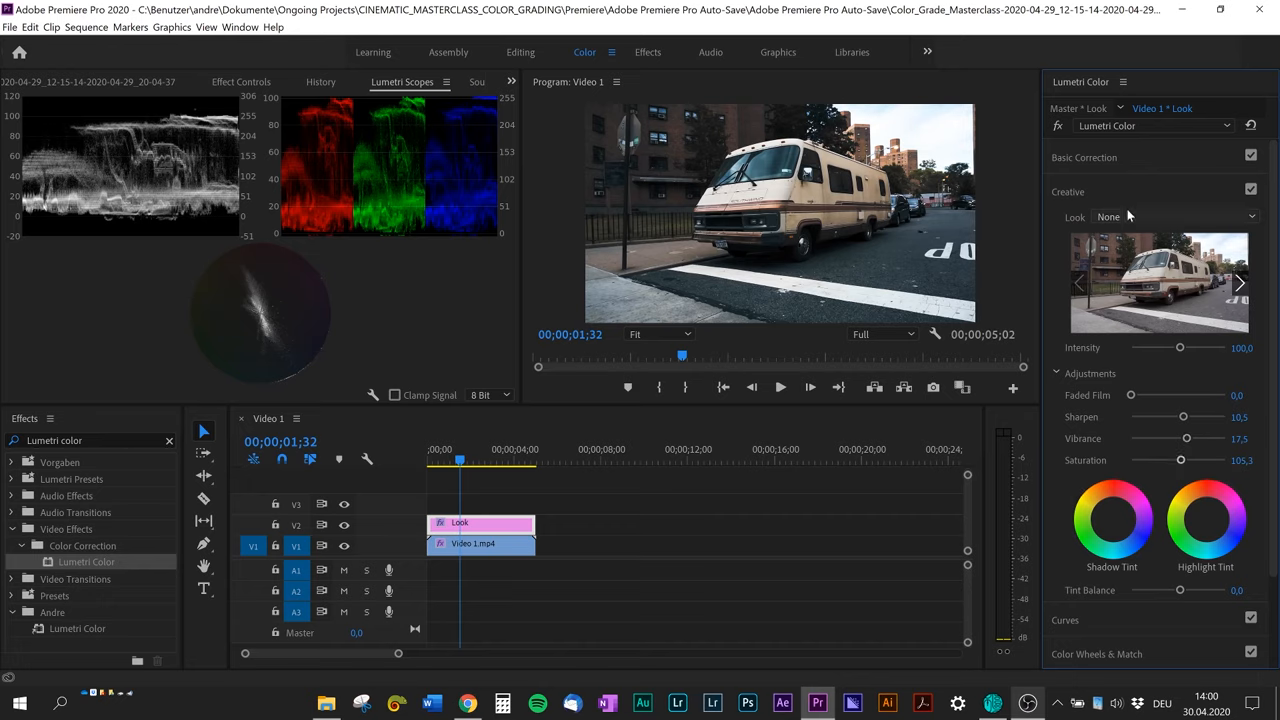
click(1057, 125)
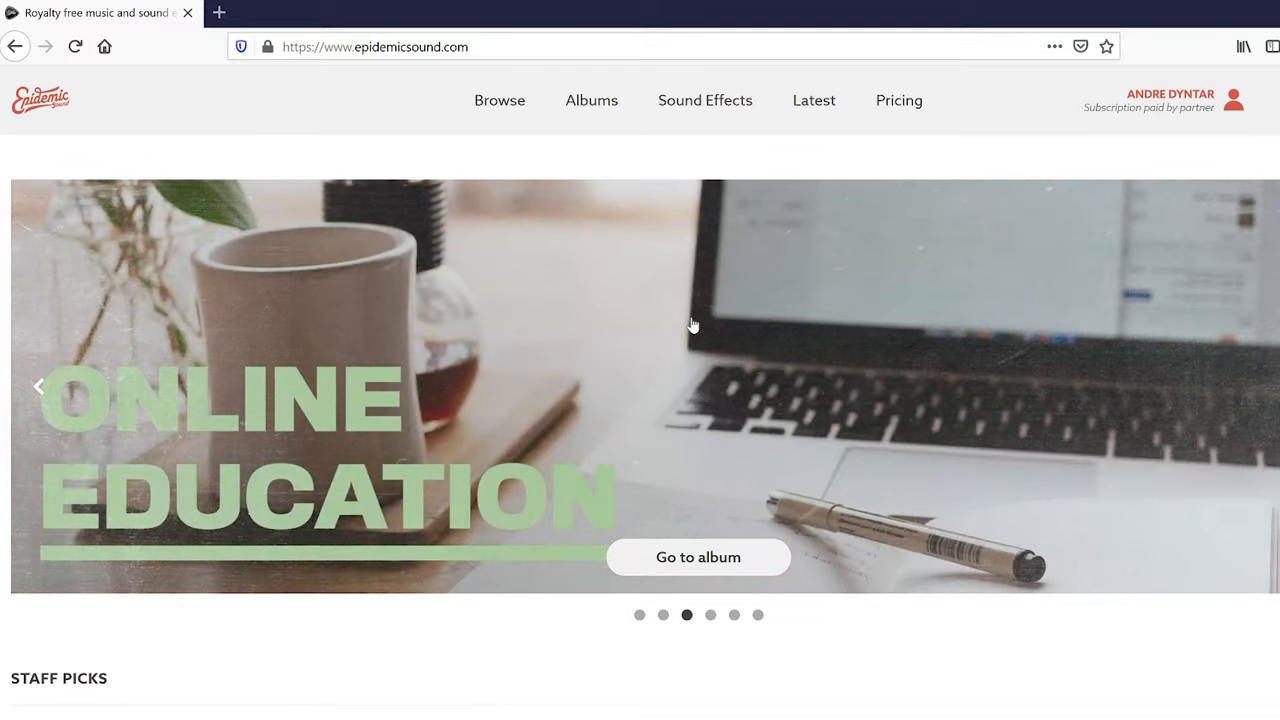
scroll(down, 3)
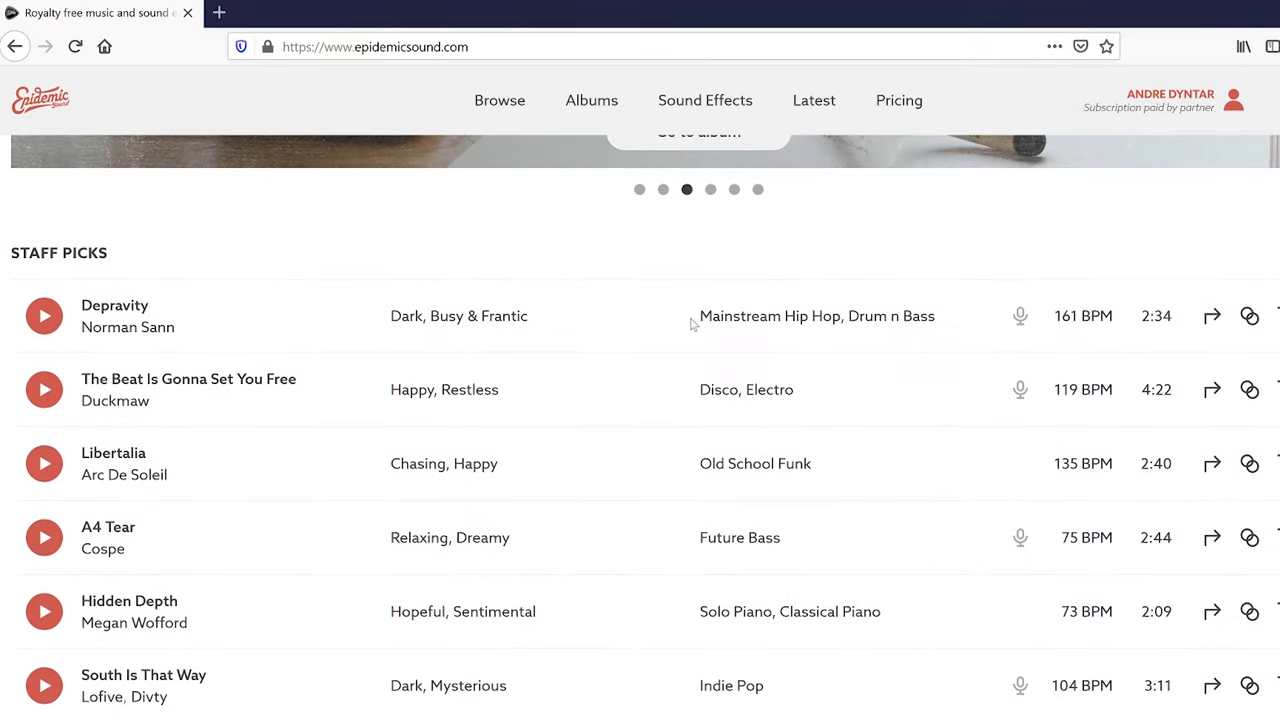
scroll(down, 3)
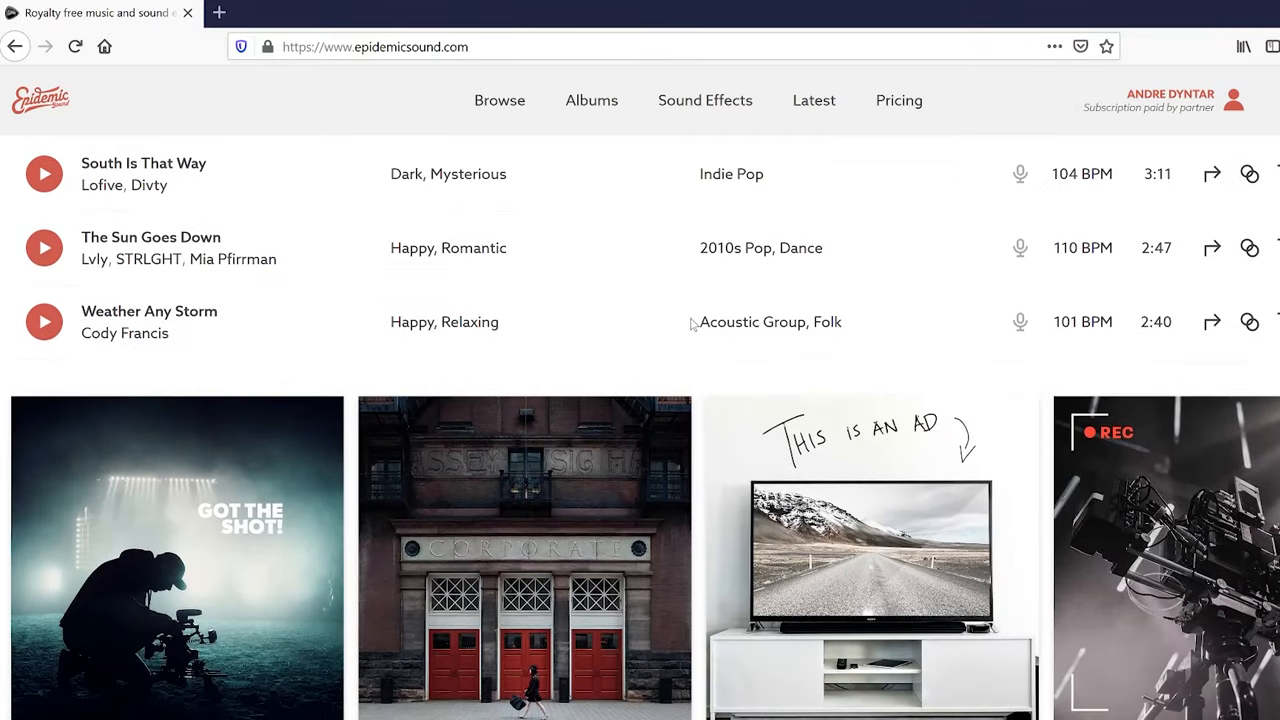
scroll(down, 3)
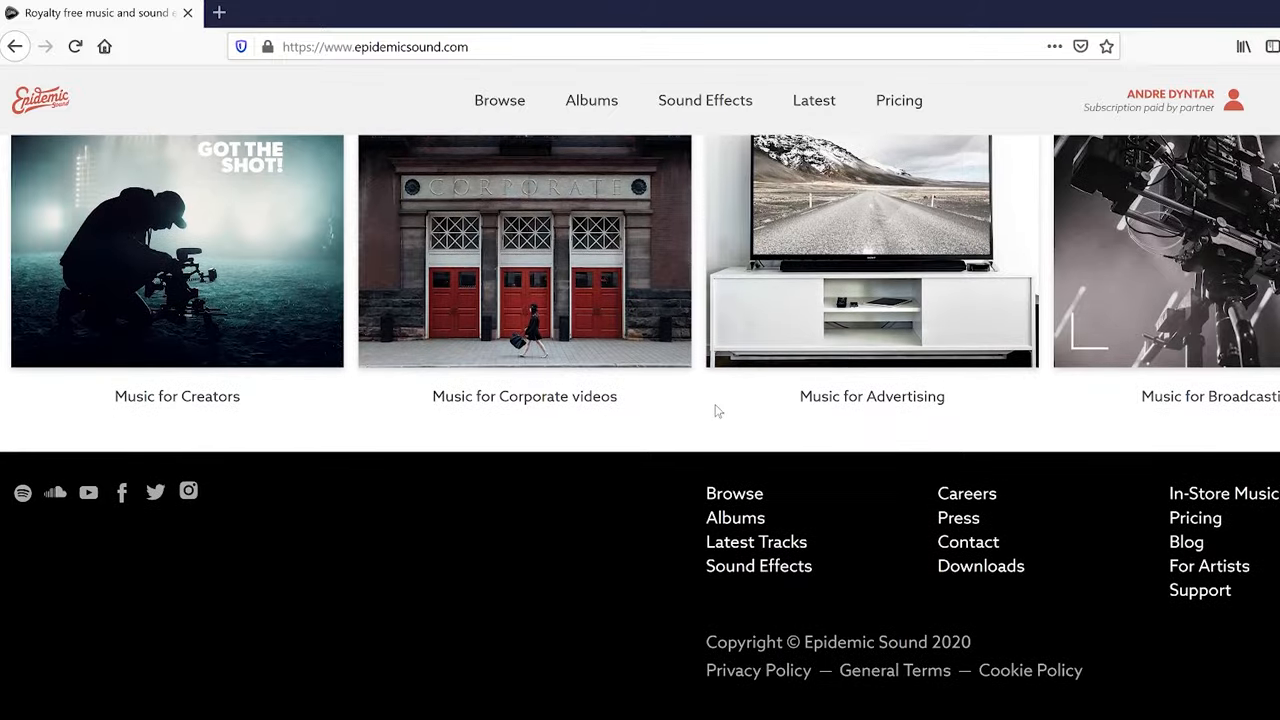